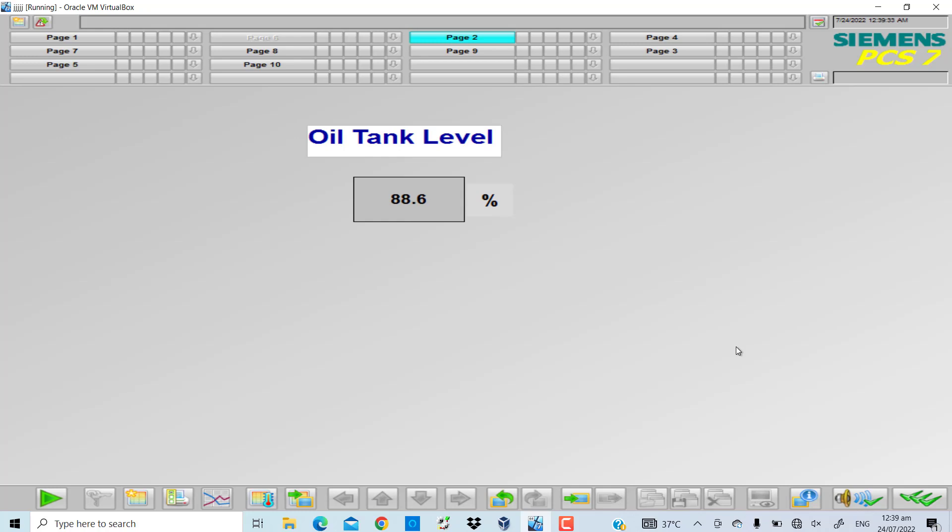
pyautogui.moveTo(396, 152)
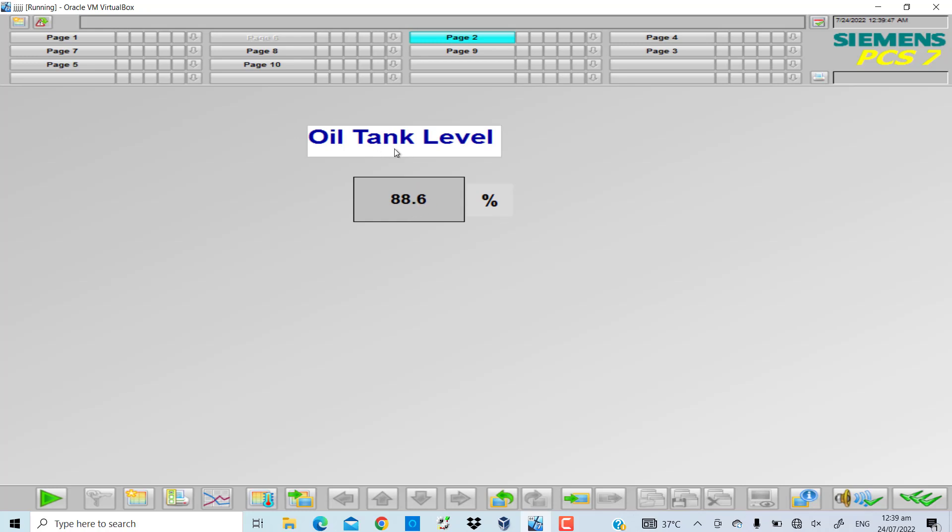
pyautogui.moveTo(471, 185)
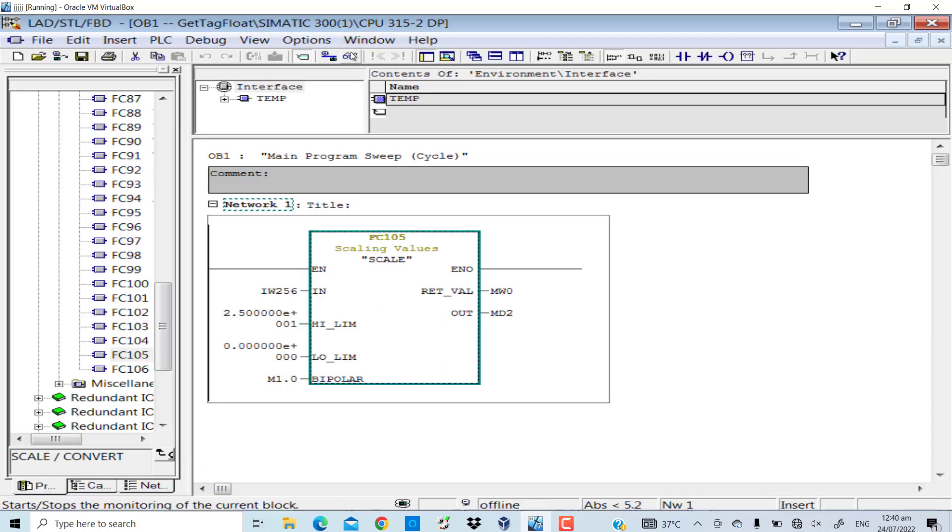
# Step: Monitor OB1 Network 1 online so IW256 reads 24492 and MD2 shows 22.1463
pyautogui.click(350, 55)
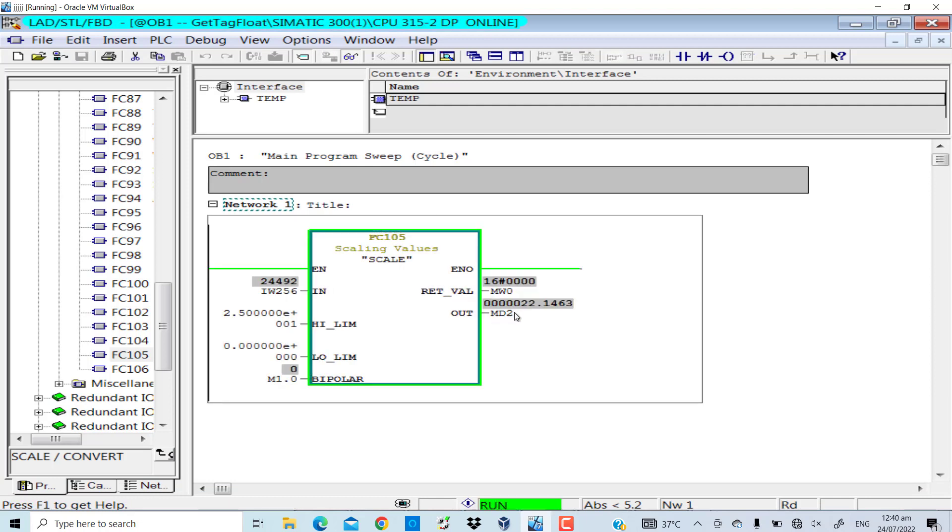
pyautogui.moveTo(512, 312)
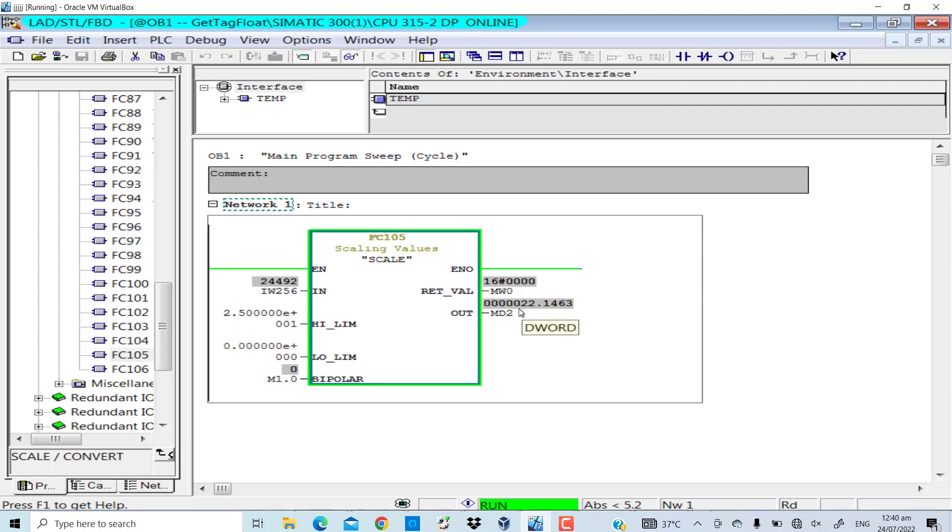
pyautogui.moveTo(326, 322)
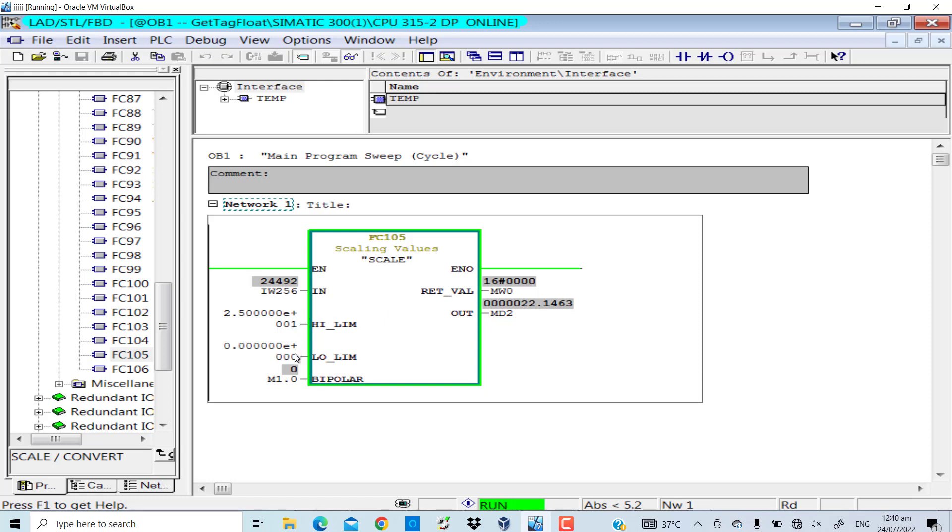
pyautogui.moveTo(280, 341)
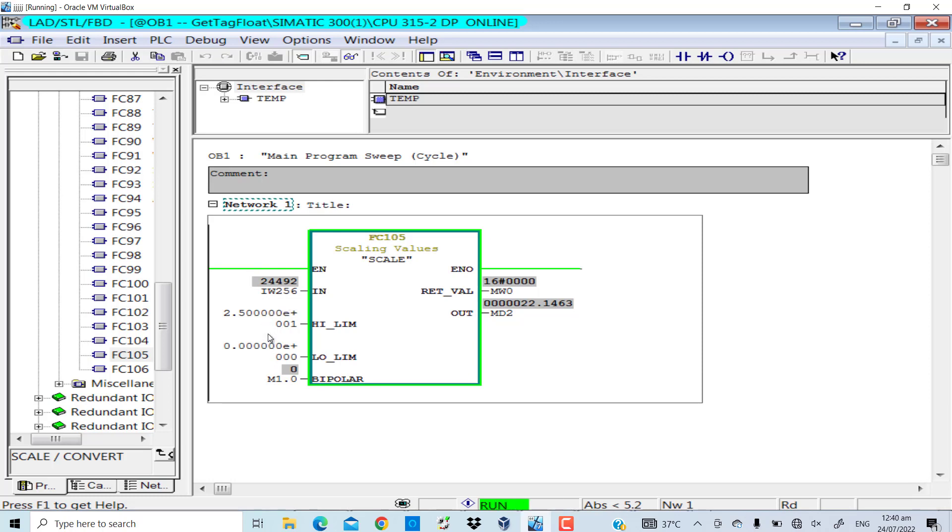
pyautogui.moveTo(512, 329)
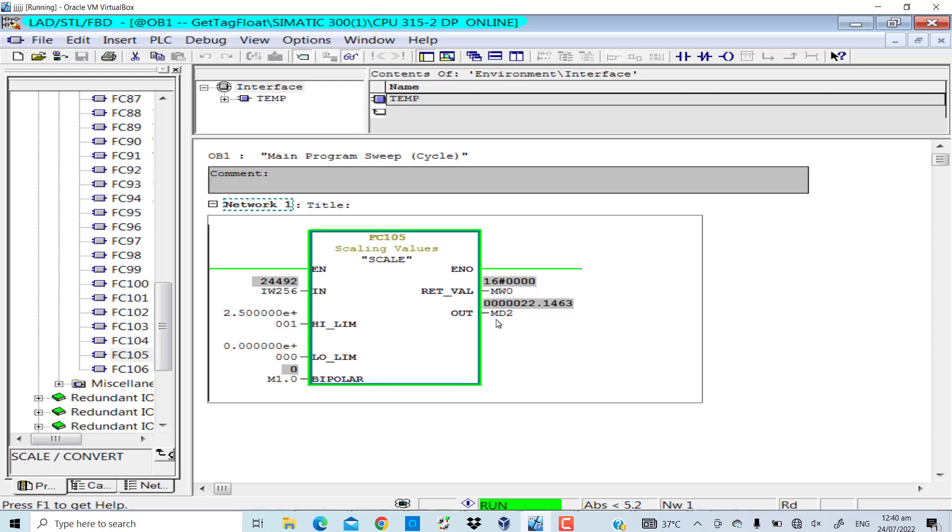
pyautogui.moveTo(542, 312)
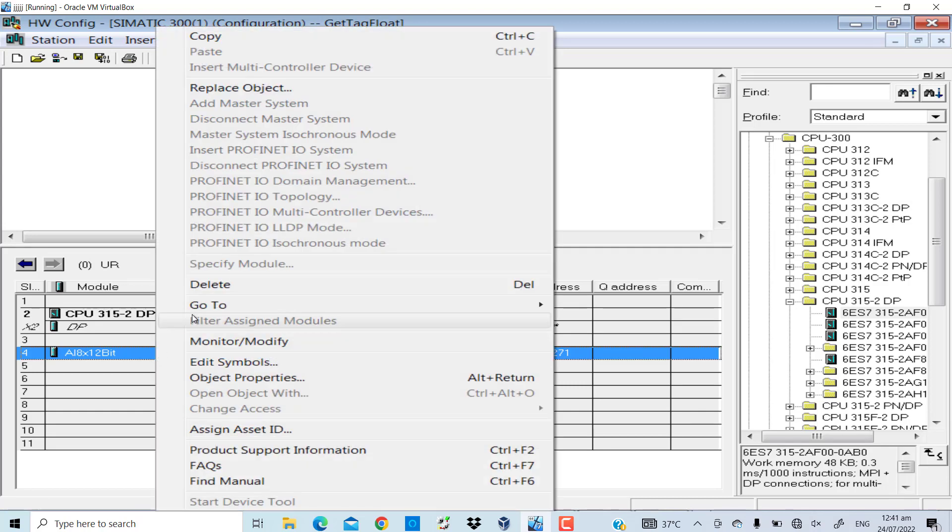
# Step: Monitor the AI8x12Bit module so Oil_Level at PIW 256 reads W#16#5FAC, toggling Monitor off and on
pyautogui.click(239, 341)
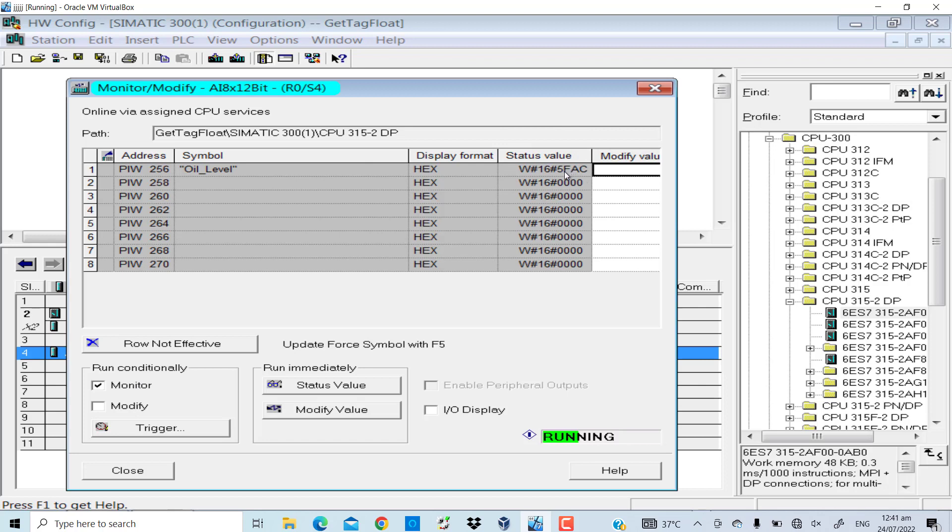
pyautogui.click(544, 168)
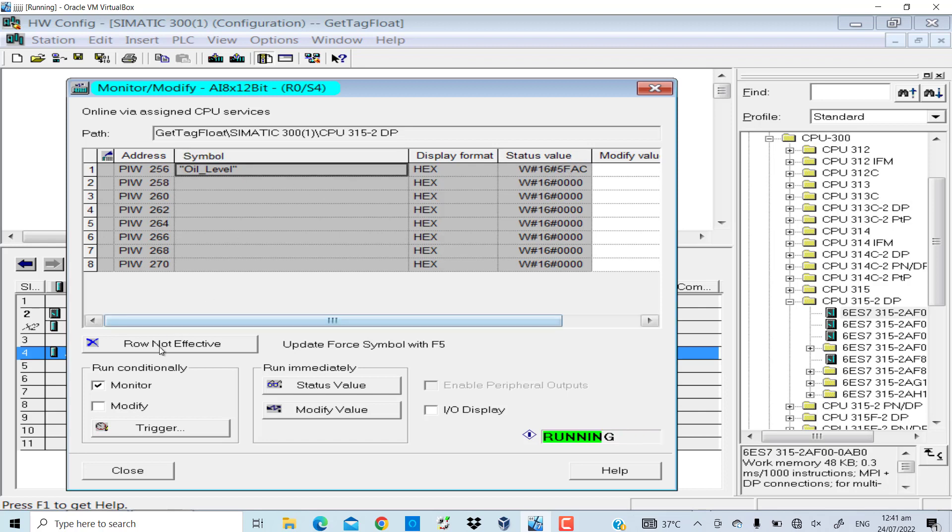
pyautogui.click(99, 385)
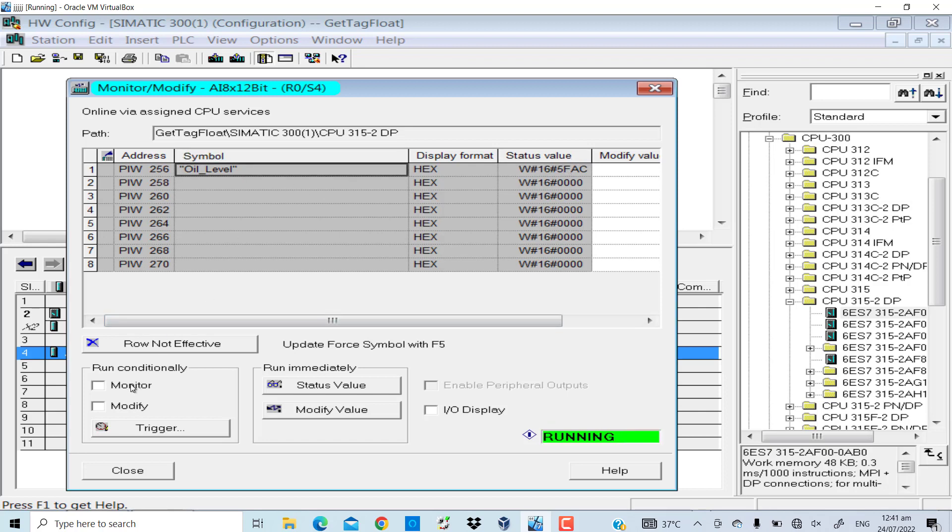
pyautogui.click(98, 385)
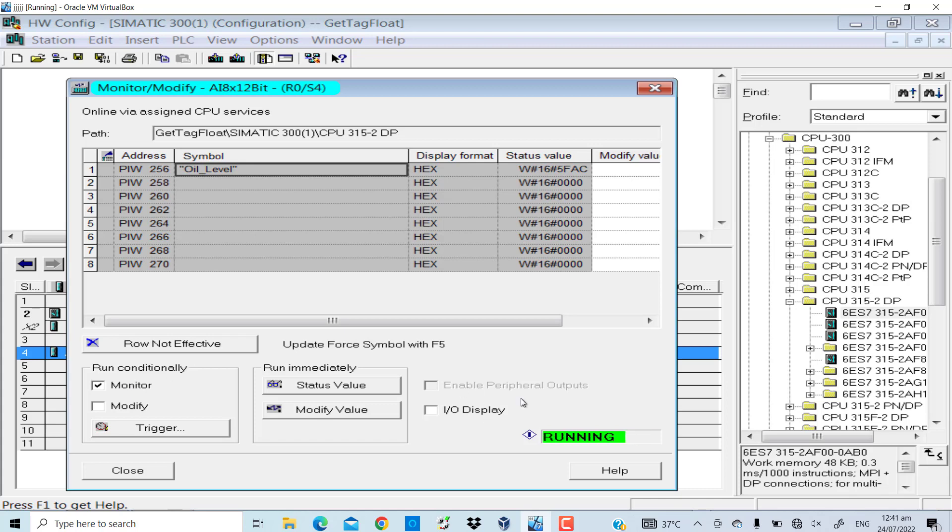
pyautogui.click(98, 385)
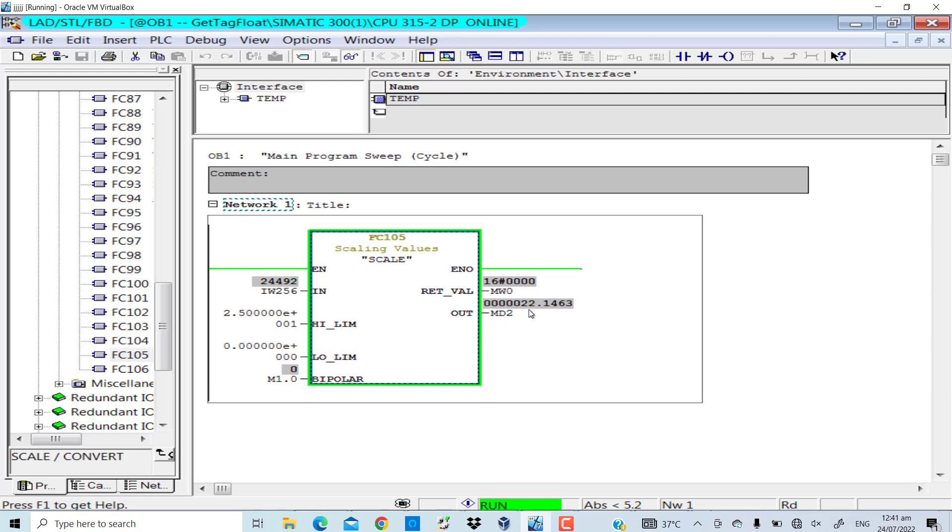
pyautogui.moveTo(256, 345)
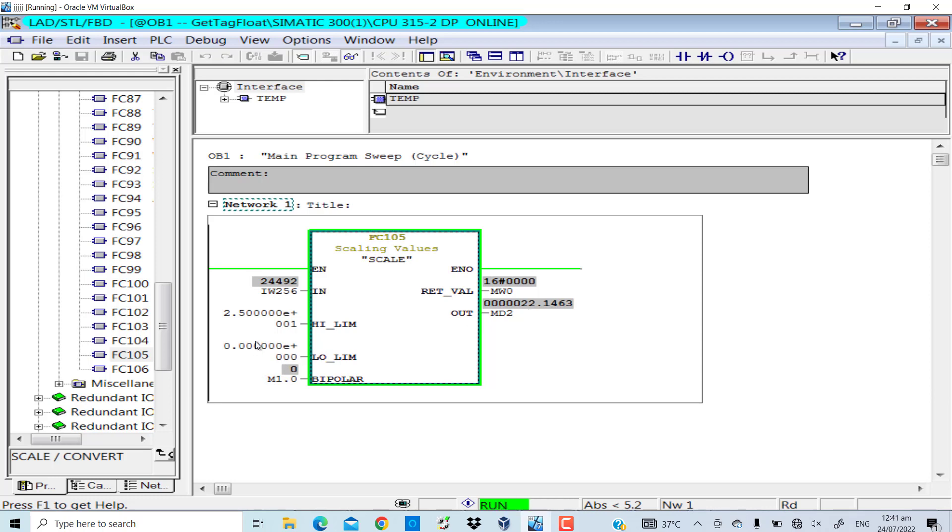
pyautogui.moveTo(328, 357)
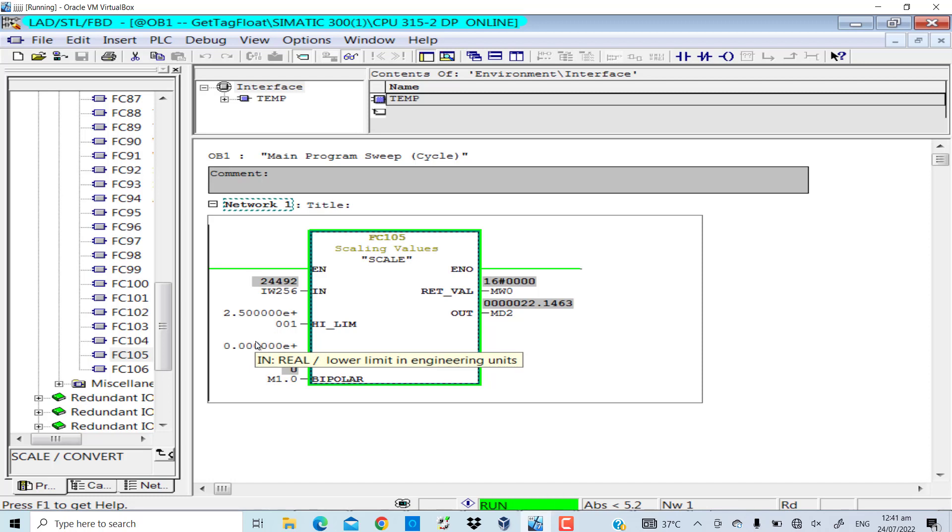
pyautogui.moveTo(540, 314)
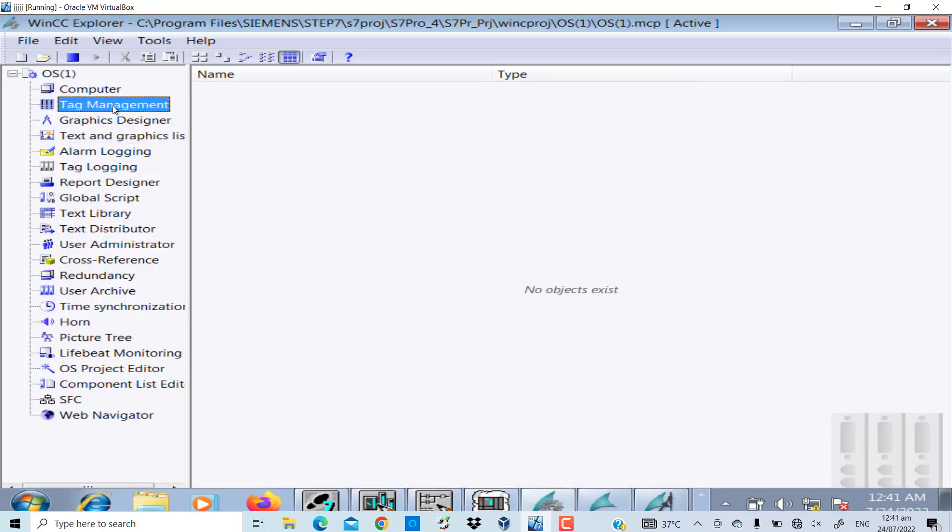
# Step: In Tag Management, replace the old oil_level tag with a new tag named oil_level
pyautogui.doubleClick(113, 104)
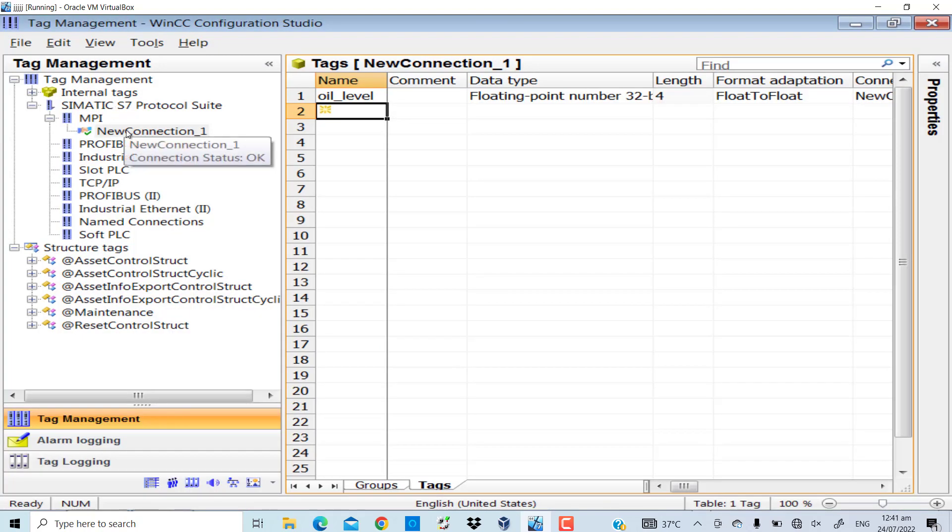
pyautogui.click(346, 96)
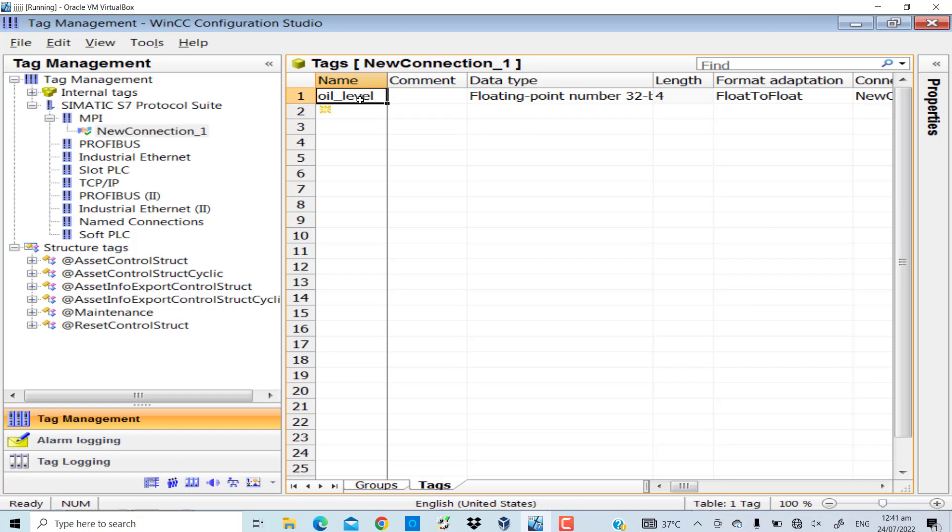
pyautogui.moveTo(361, 114)
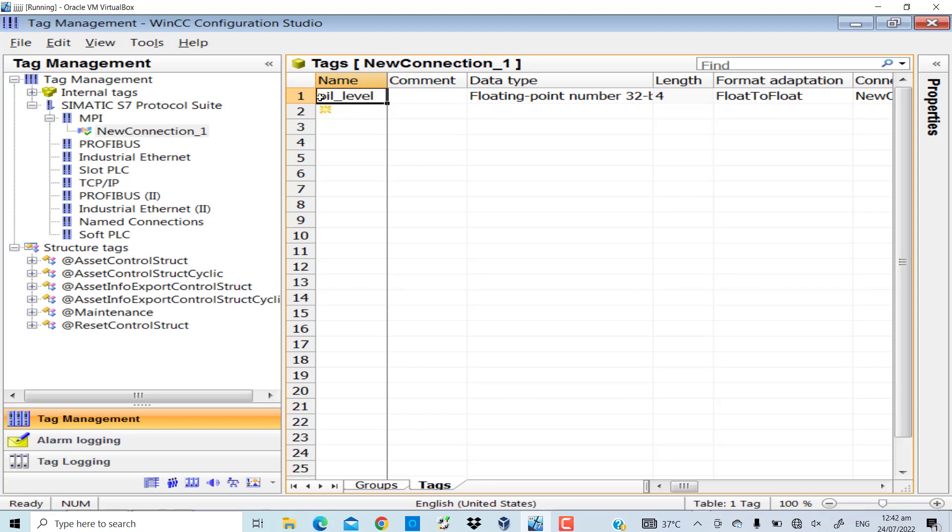
pyautogui.rightClick(349, 96)
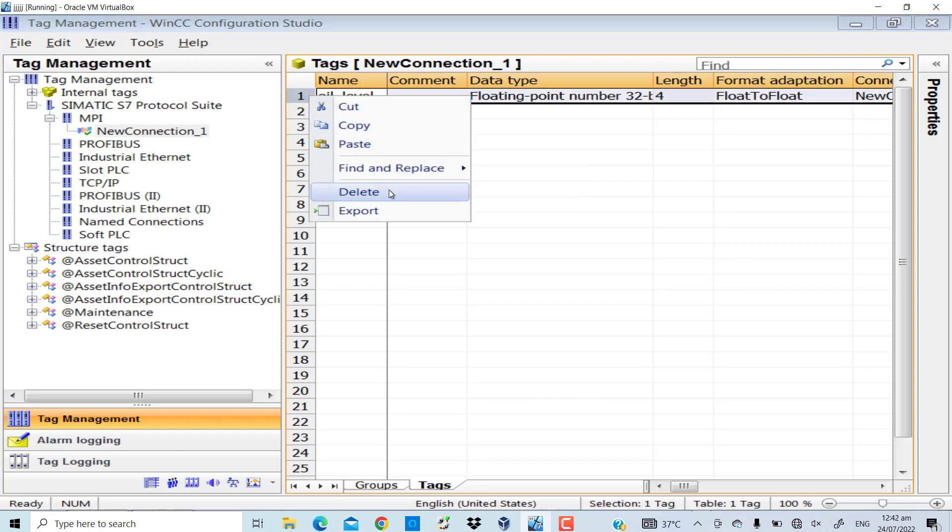
pyautogui.click(359, 191)
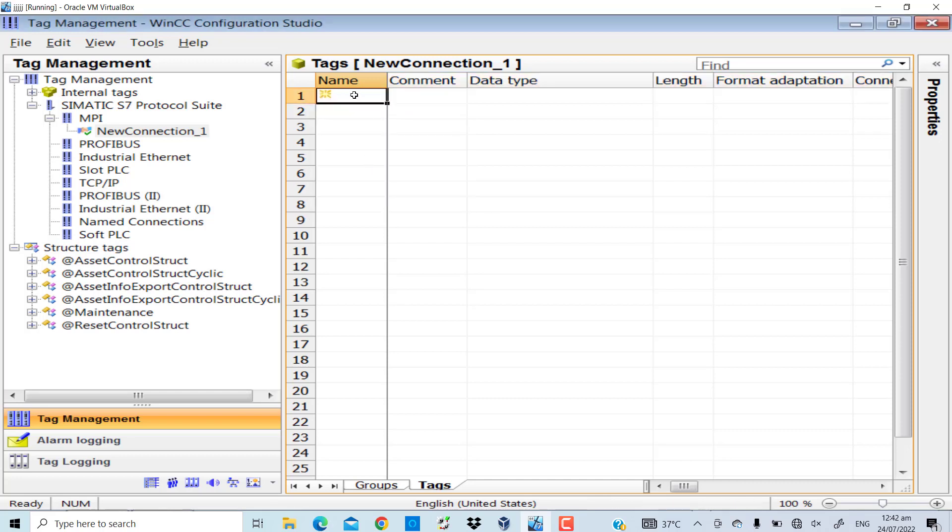
pyautogui.write('oil')
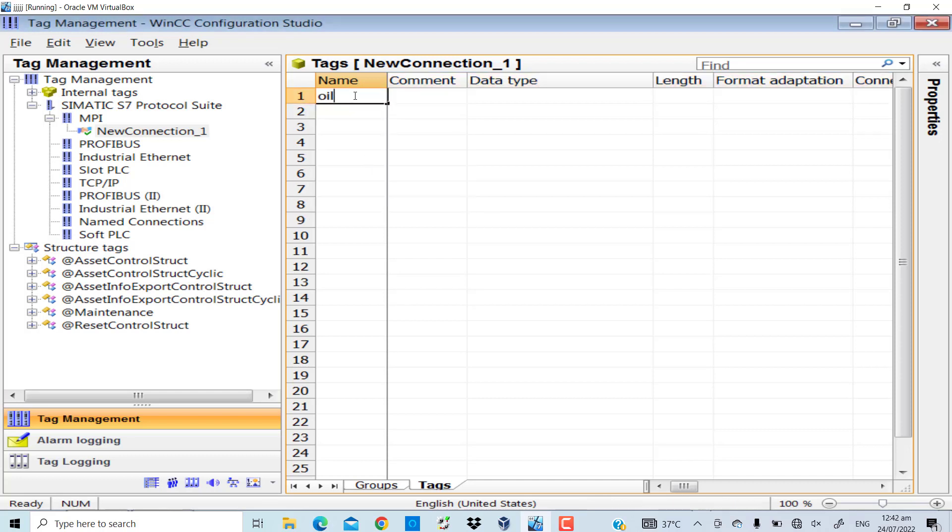
pyautogui.write('_level')
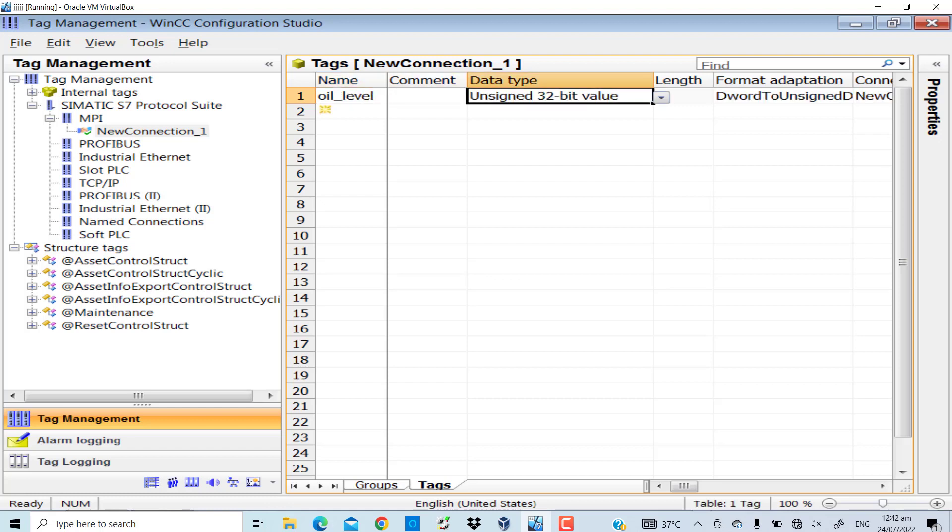
# Step: Make oil_level a 32-bit floating-point tag addressed to bit-memory double word MD2
pyautogui.click(660, 96)
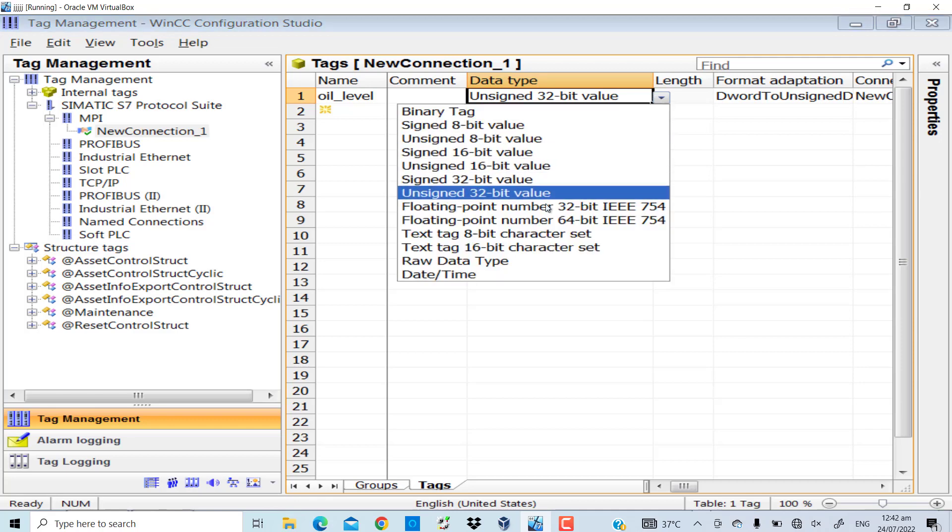
pyautogui.click(531, 206)
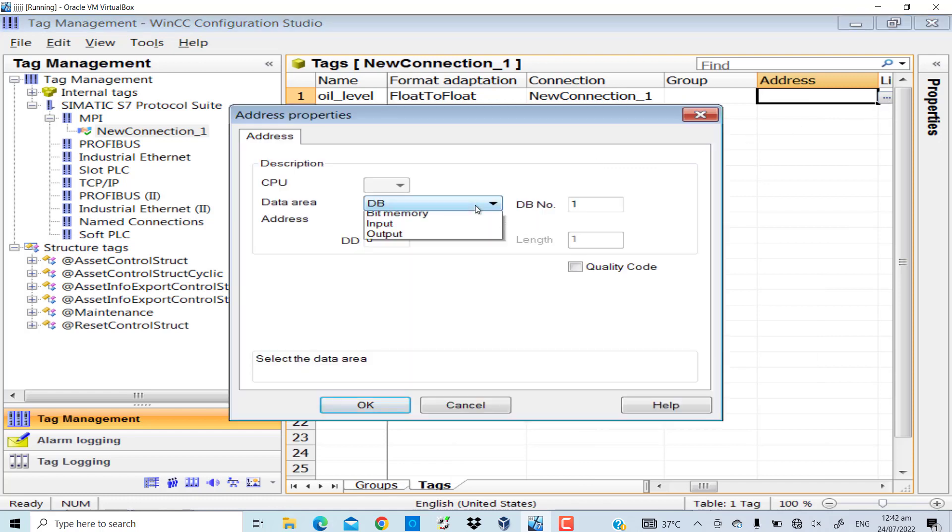
pyautogui.click(396, 213)
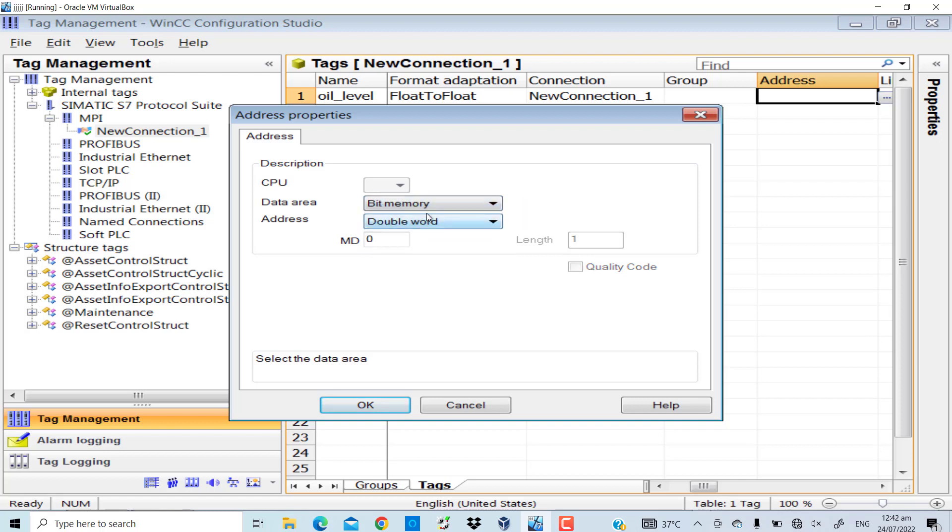
pyautogui.click(386, 239)
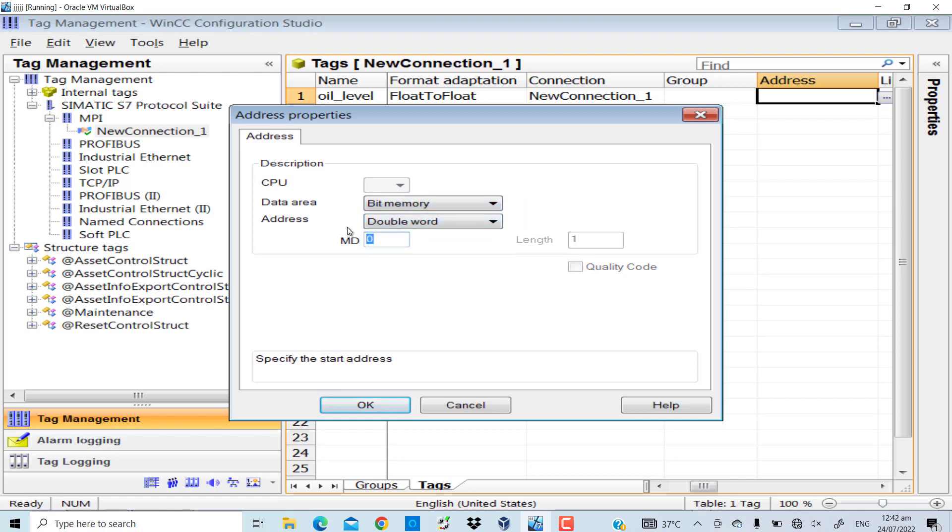
pyautogui.click(364, 405)
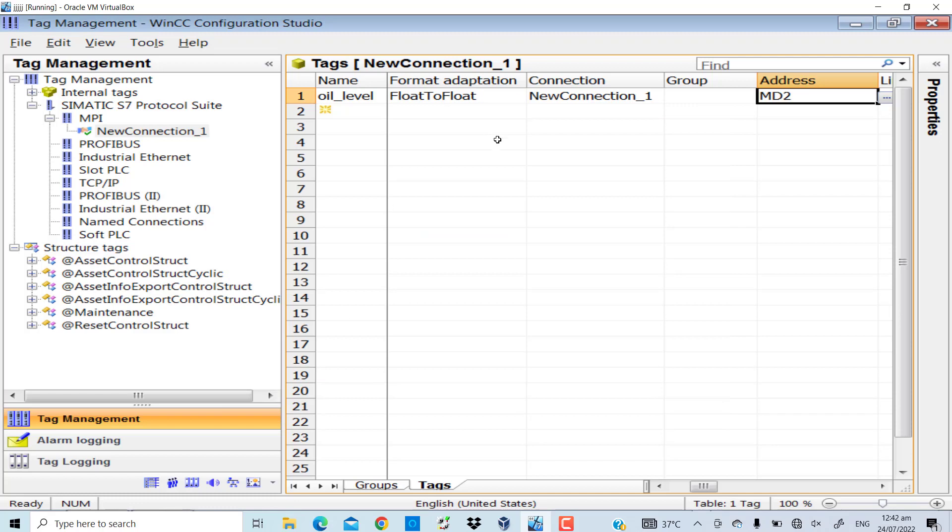
# Step: Bring up the Windows Start menu to launch WinCC Explorer for the OS(1) project
pyautogui.click(14, 523)
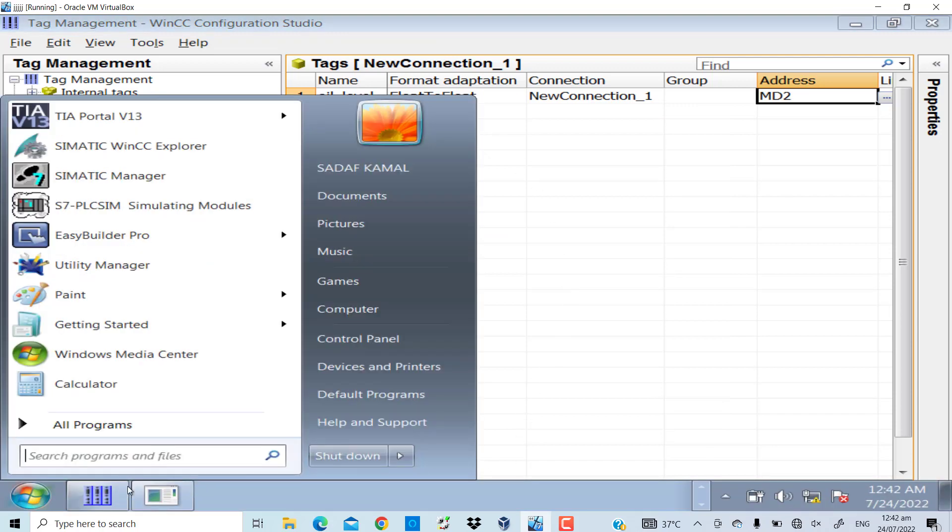
pyautogui.moveTo(600, 32)
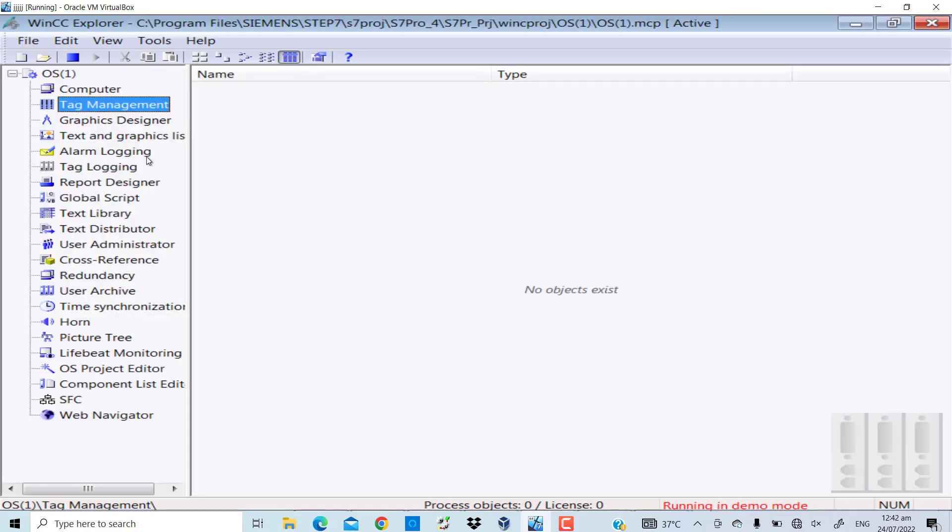
pyautogui.moveTo(128, 135)
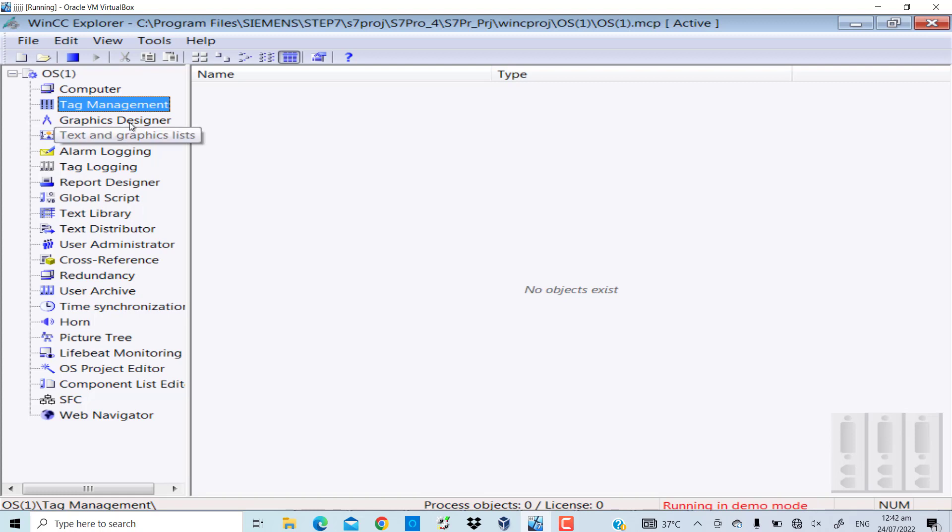
pyautogui.moveTo(210, 178)
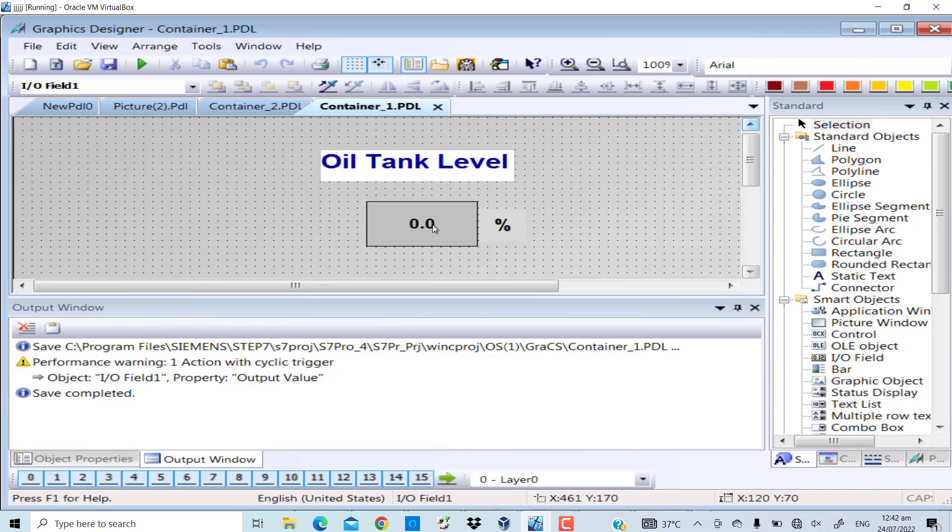
# Step: Delete the existing dynamic action on I/O Field1's Output Value in Container_1
pyautogui.click(422, 224)
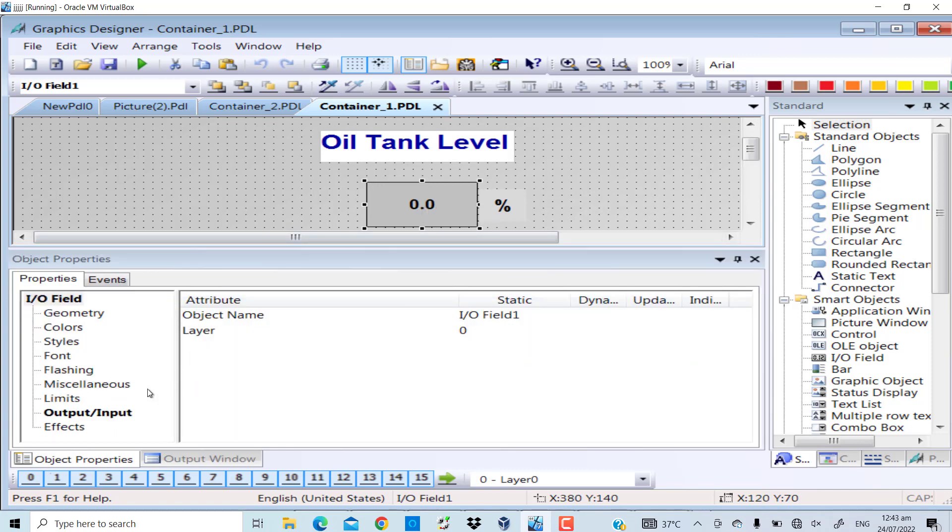
pyautogui.click(87, 412)
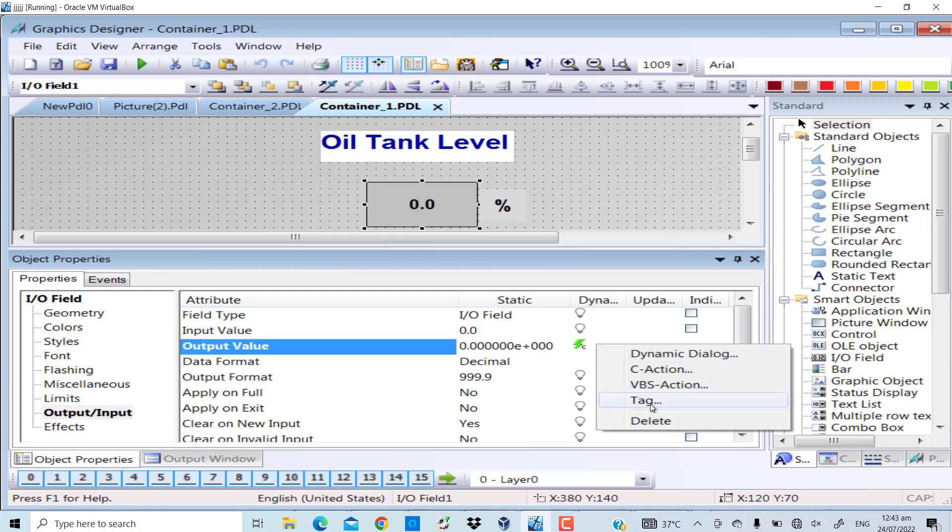
pyautogui.click(651, 420)
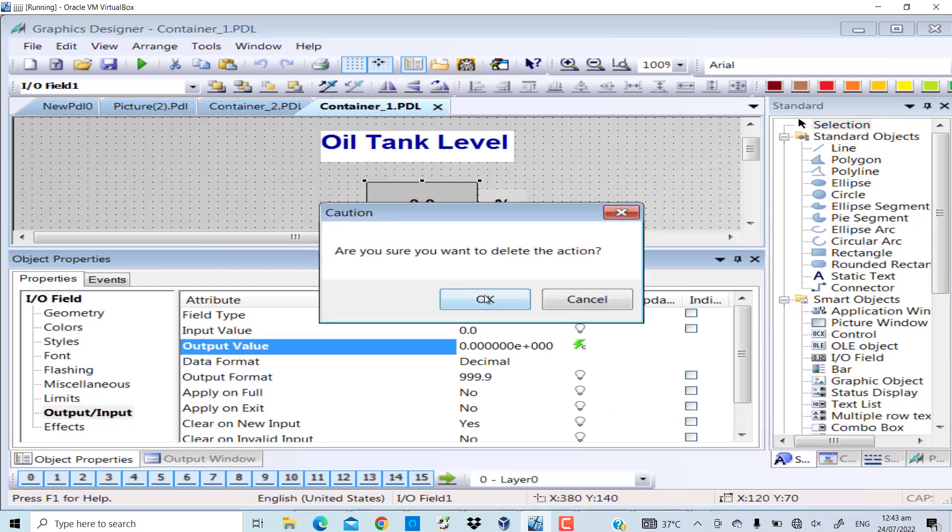
pyautogui.click(485, 299)
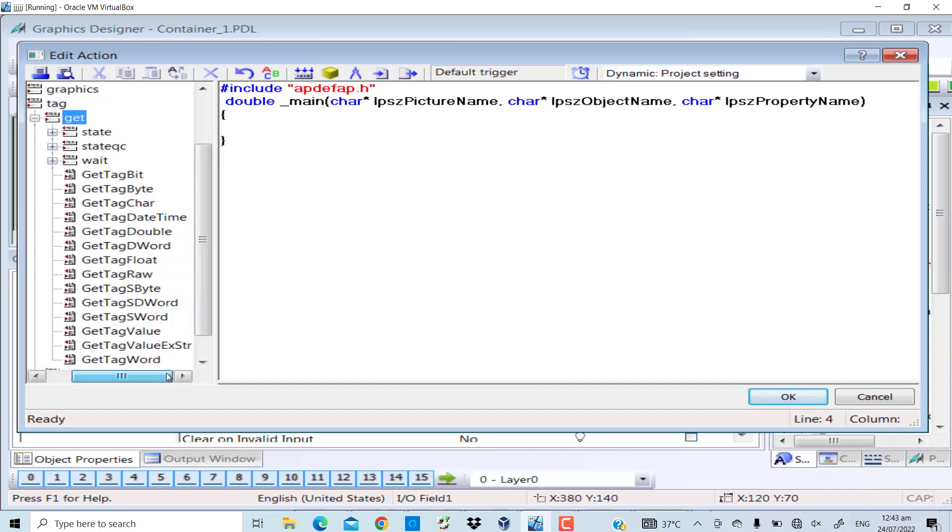
# Step: Insert GetTagFloat into the C-action with oil_level chosen as its Tag_Name parameter
pyautogui.click(120, 260)
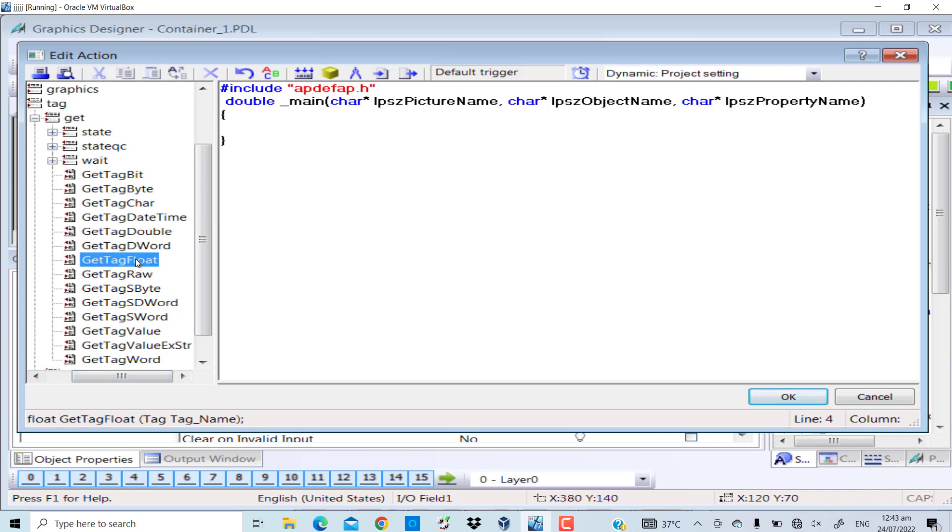
pyautogui.doubleClick(120, 259)
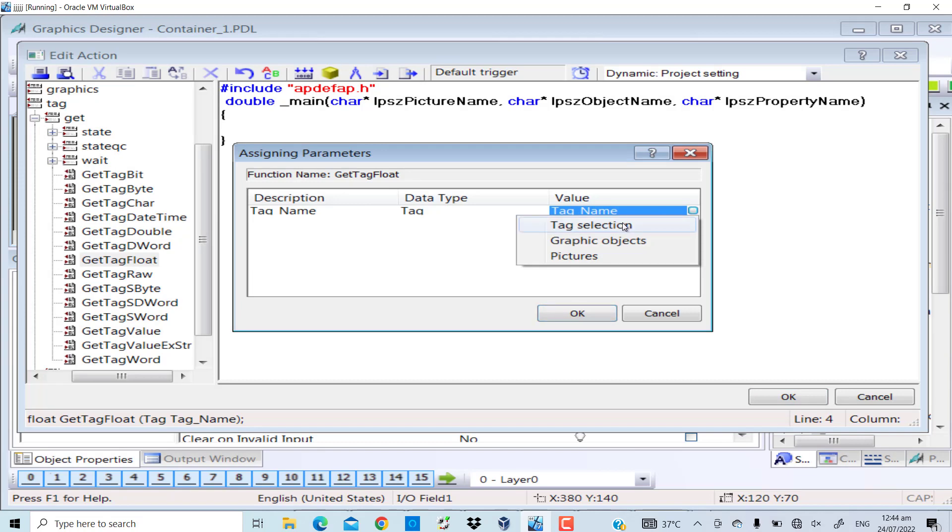
pyautogui.click(591, 225)
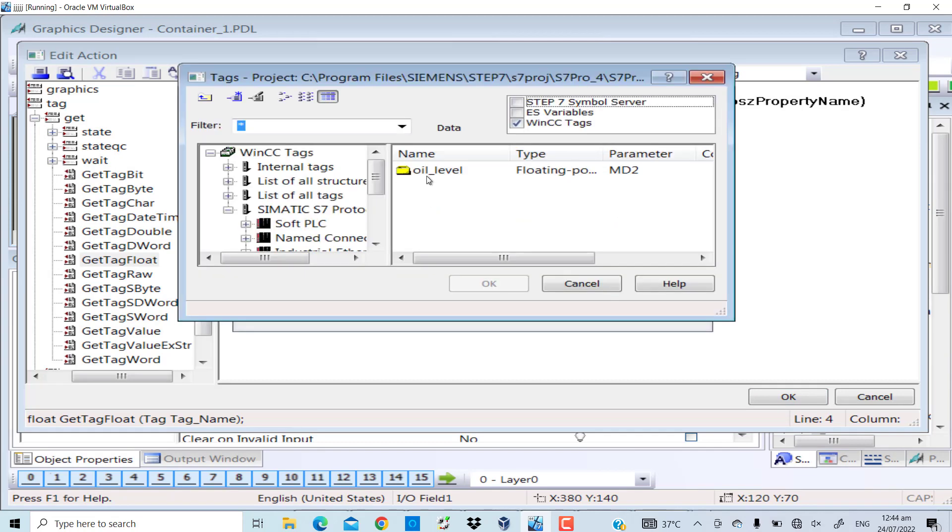
pyautogui.moveTo(480, 258); pyautogui.dragTo(599, 258)
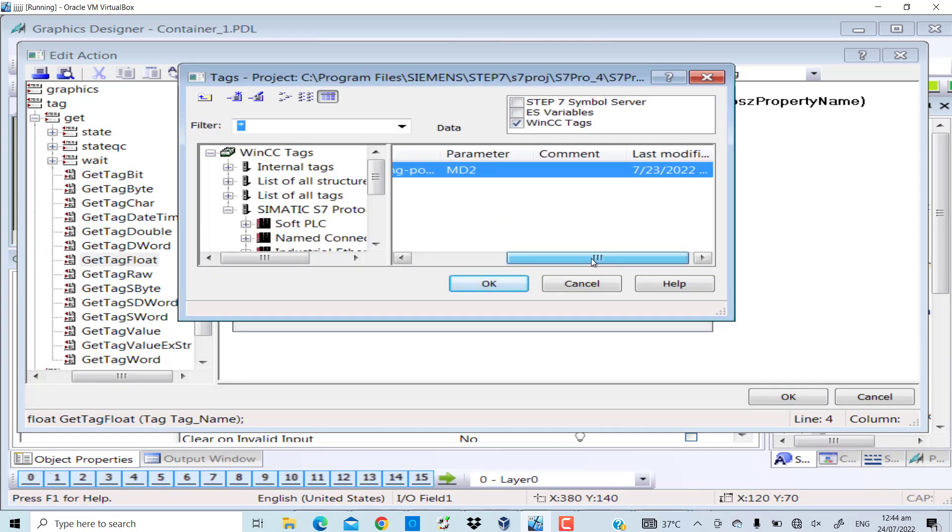
pyautogui.click(489, 283)
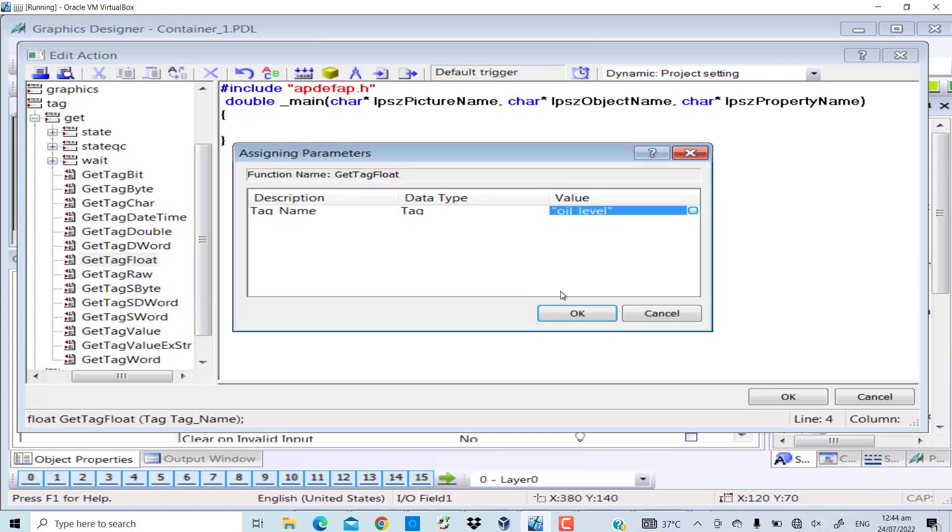
pyautogui.click(575, 312)
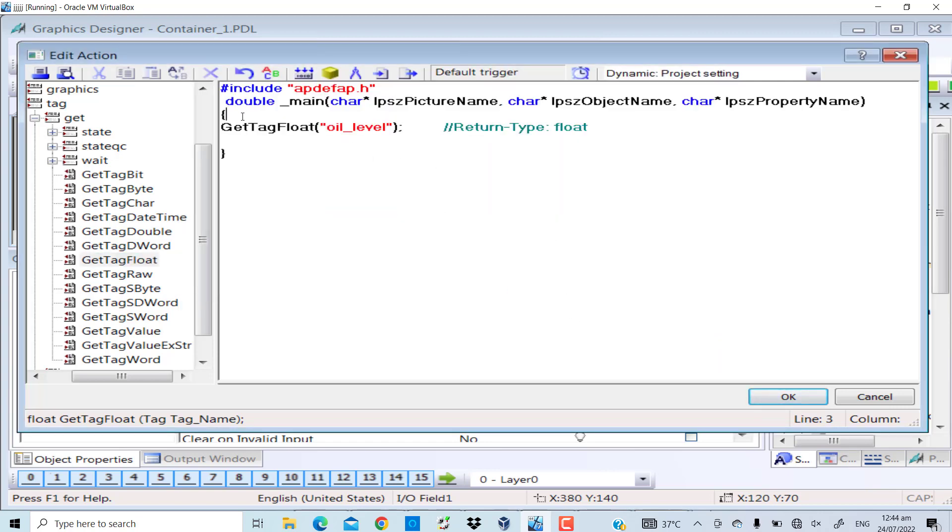
# Step: Declare floats a and b and assign the GetTagFloat("oil_level") reading to a
pyautogui.press('Enter')
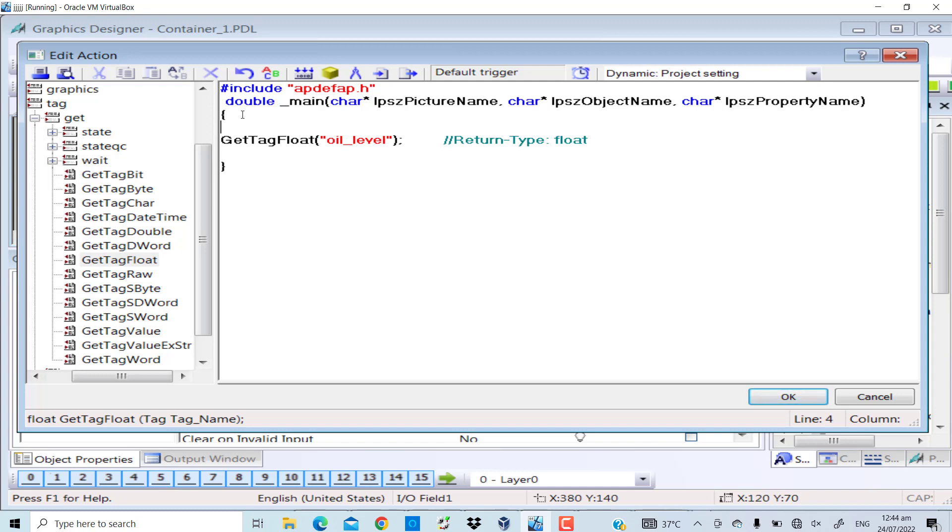
pyautogui.write('float')
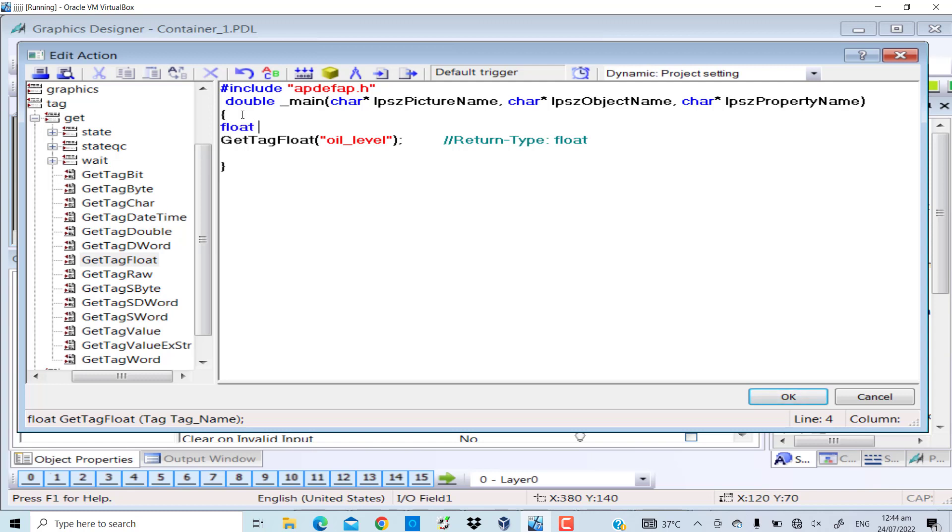
pyautogui.write('a.b;')
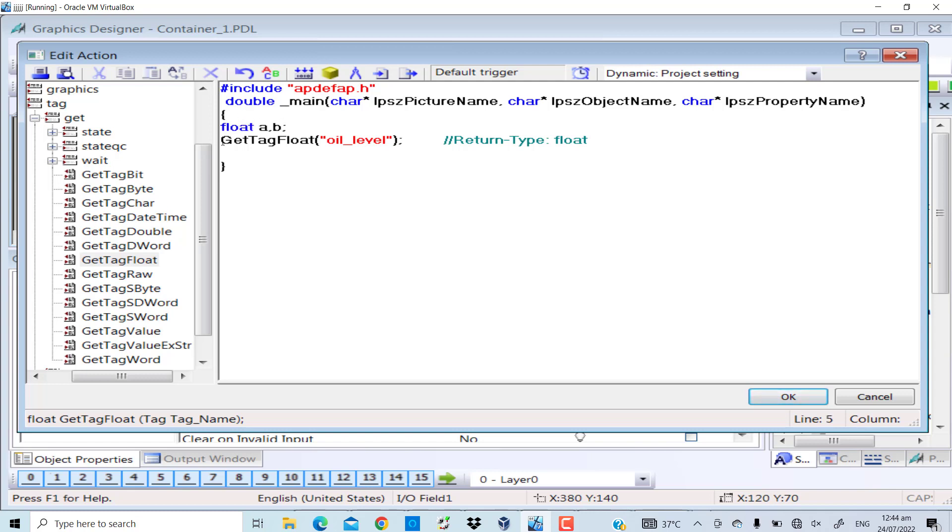
pyautogui.write('a =')
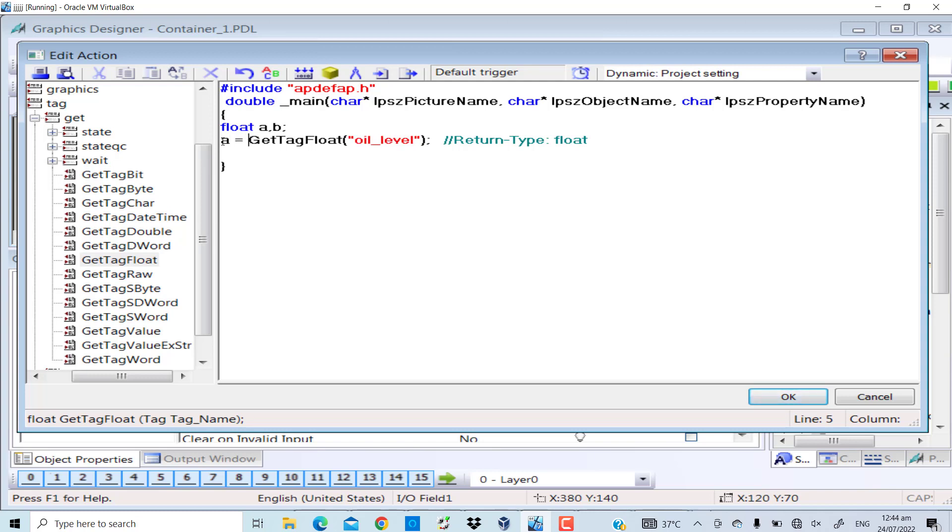
pyautogui.moveTo(249, 140); pyautogui.dragTo(597, 153)
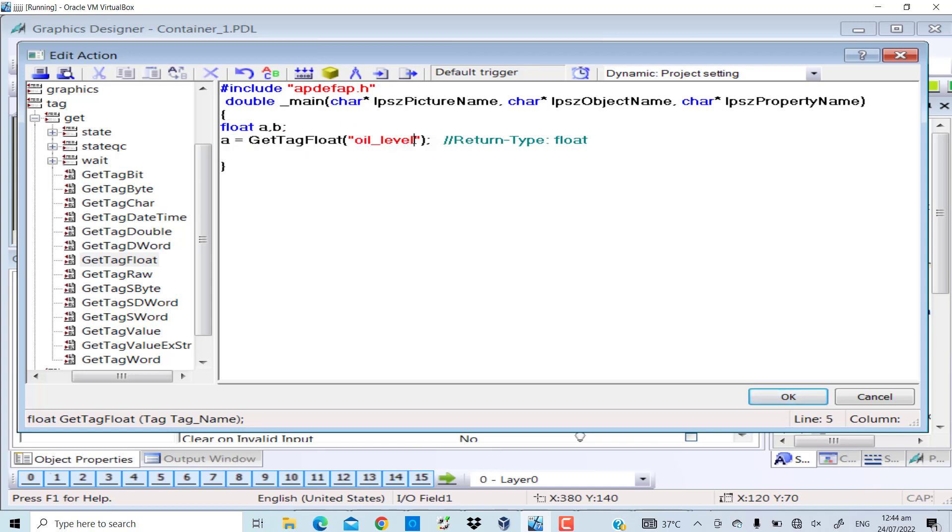
pyautogui.doubleClick(383, 141)
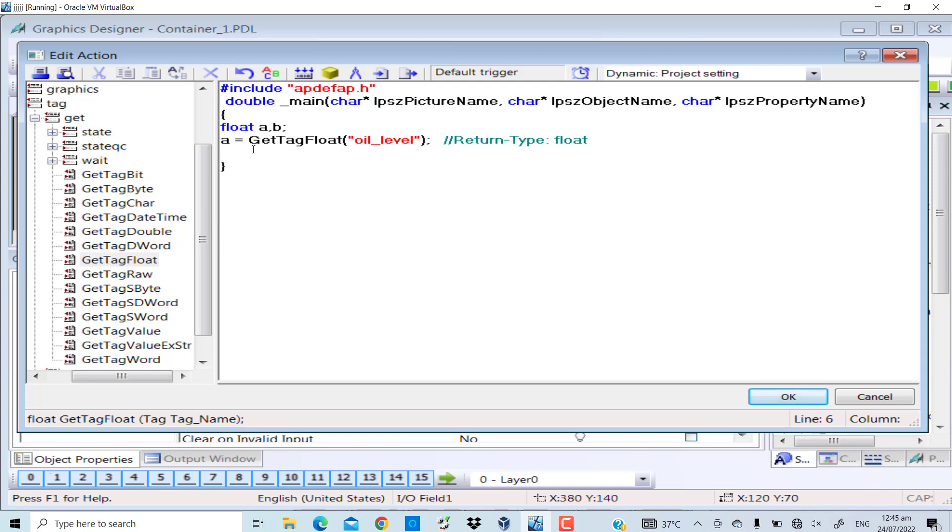
# Step: Scale the reading as b = (a * 100)/25 and return b from the action
pyautogui.write('b')
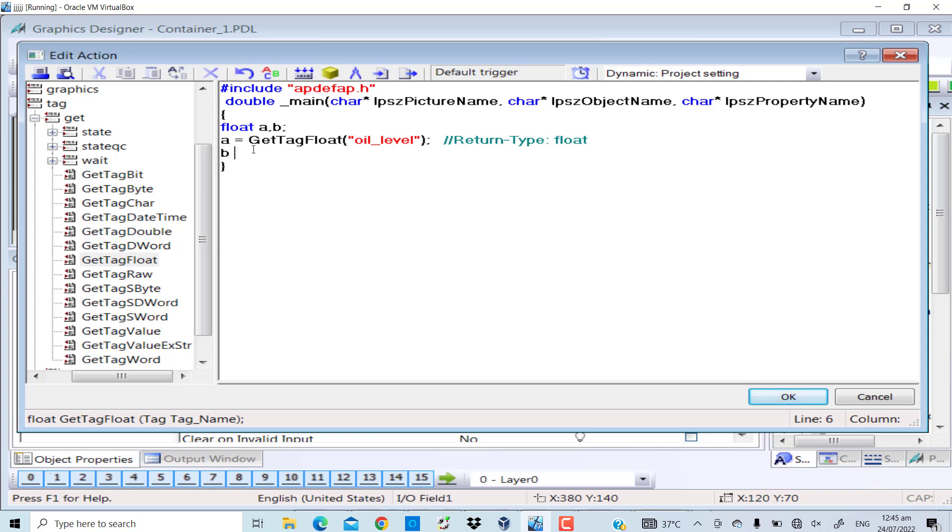
pyautogui.write('=')
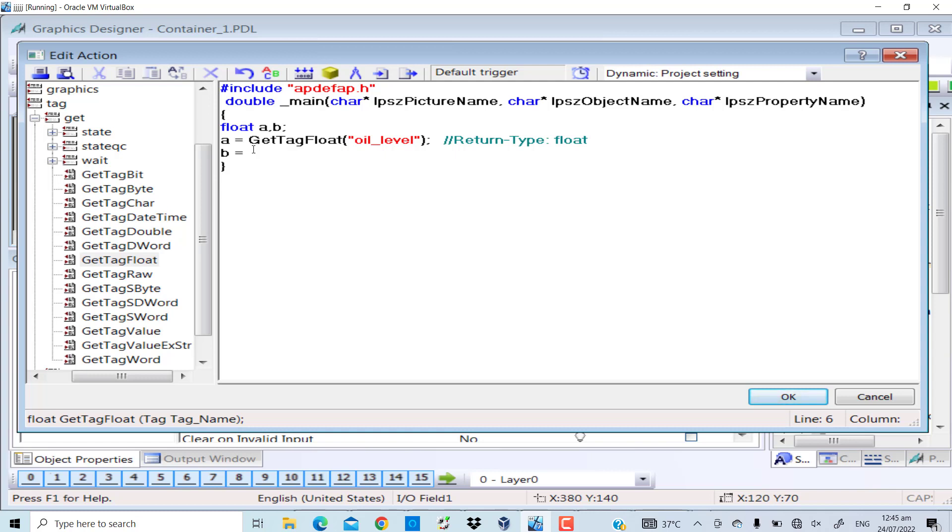
pyautogui.write('a')
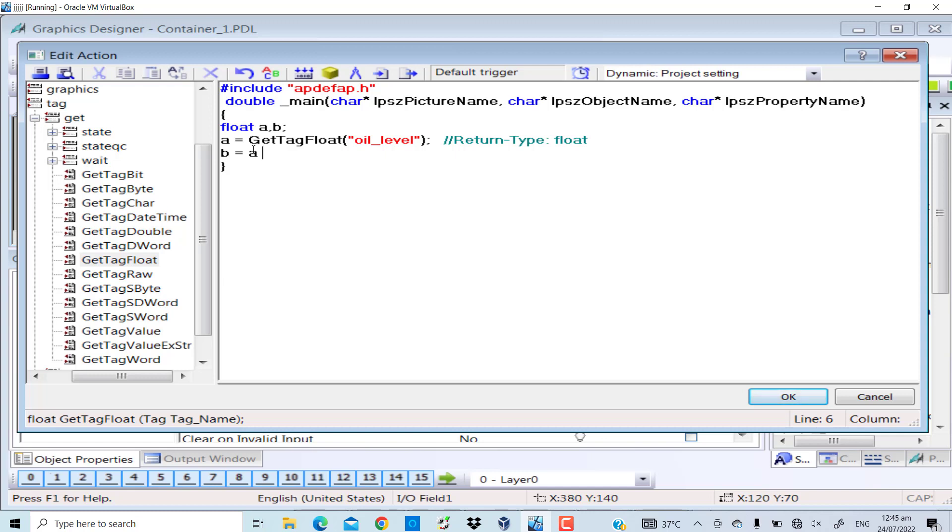
pyautogui.write('* 1')
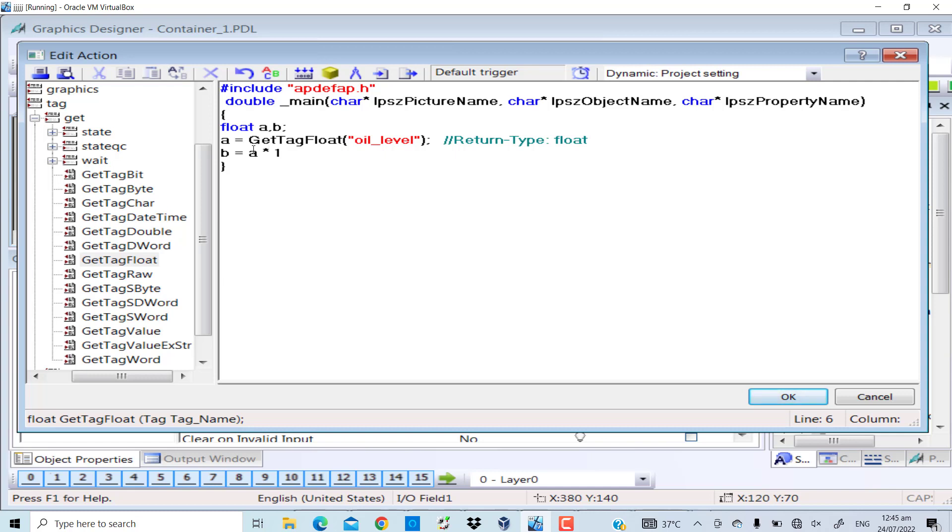
pyautogui.write('00)/')
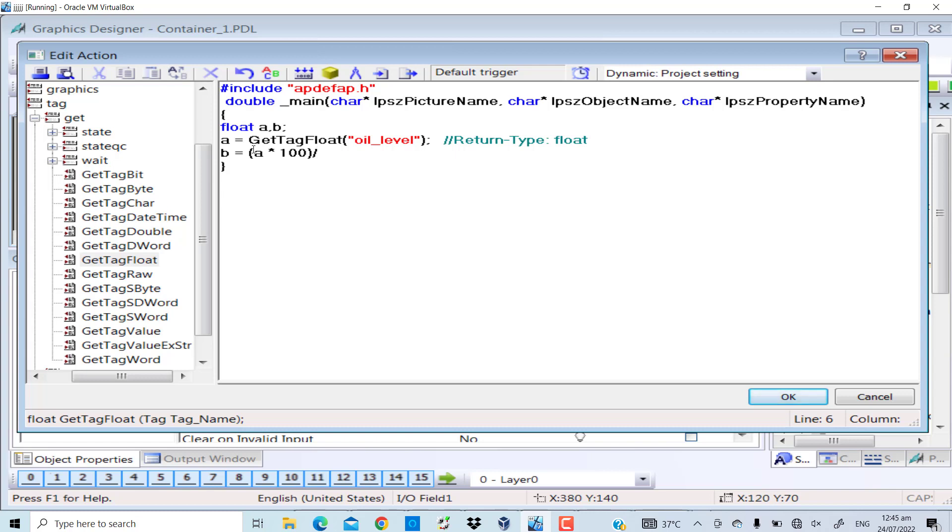
pyautogui.write('25;')
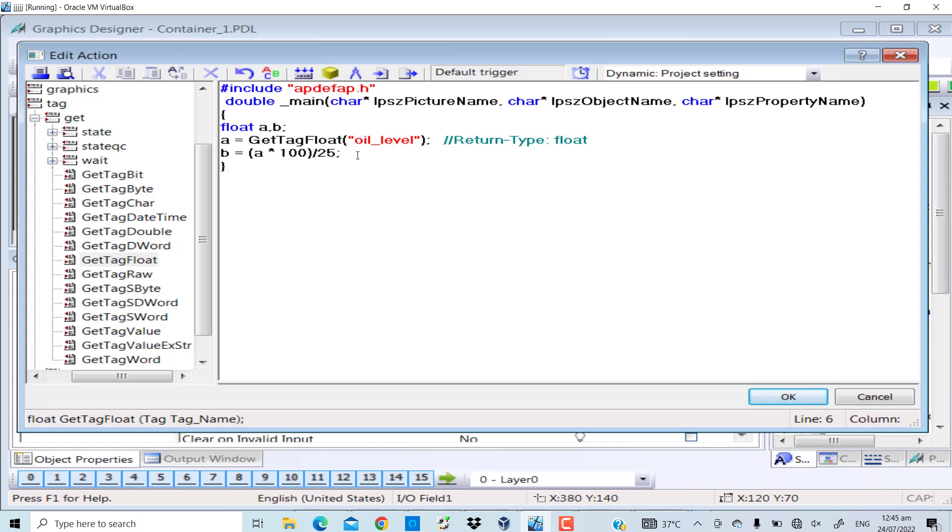
pyautogui.write('retu')
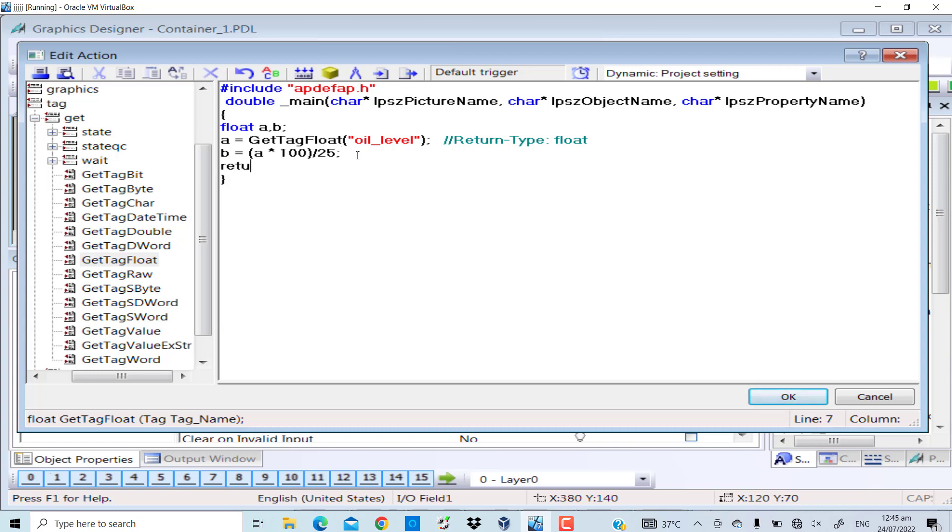
pyautogui.write('rn b;')
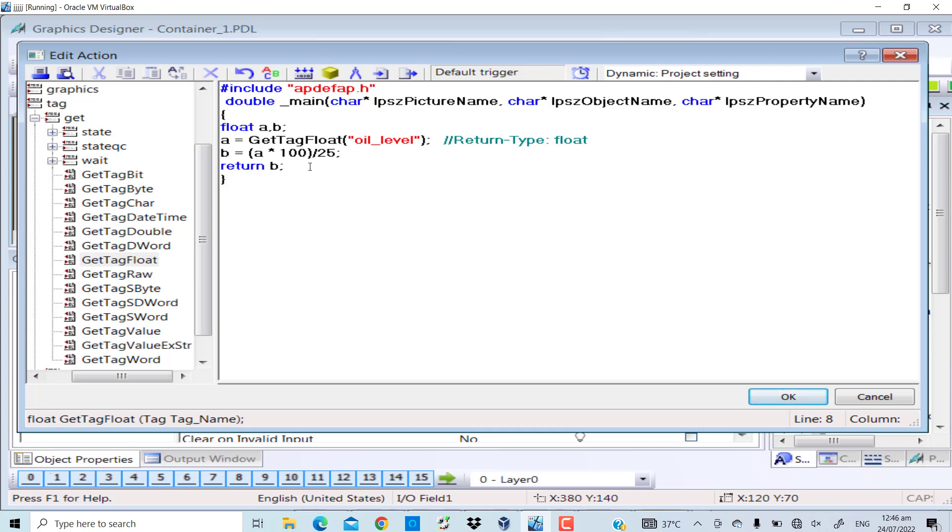
# Step: Compile the level script with 0 errors and accept it as the Output Value C-action
pyautogui.click(304, 74)
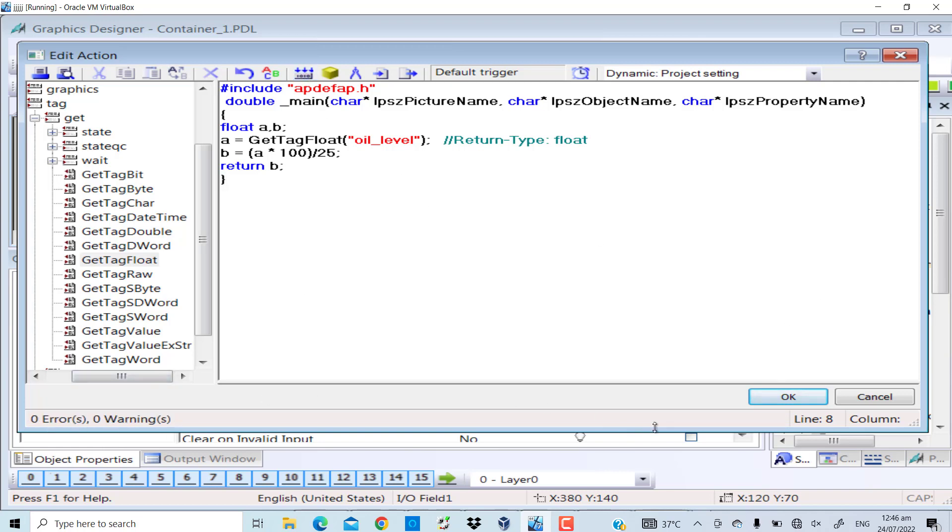
pyautogui.click(787, 395)
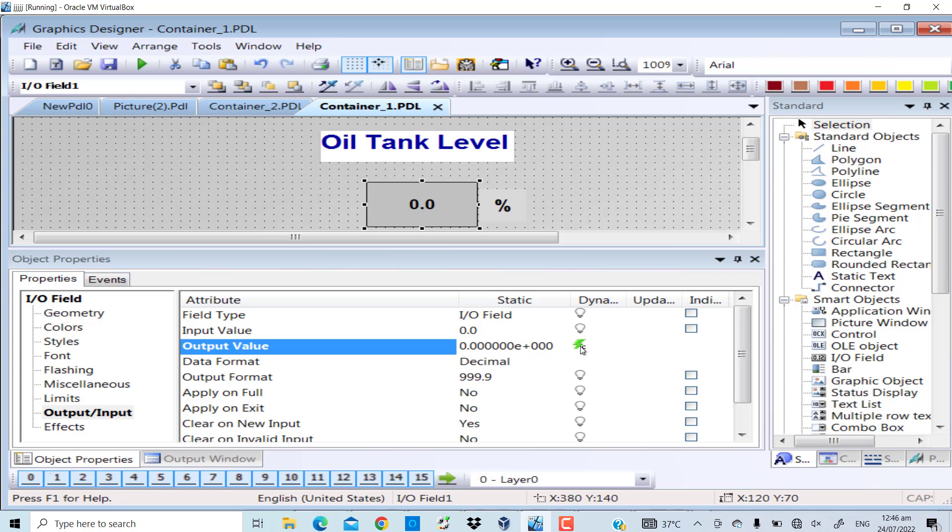
pyautogui.moveTo(316, 357)
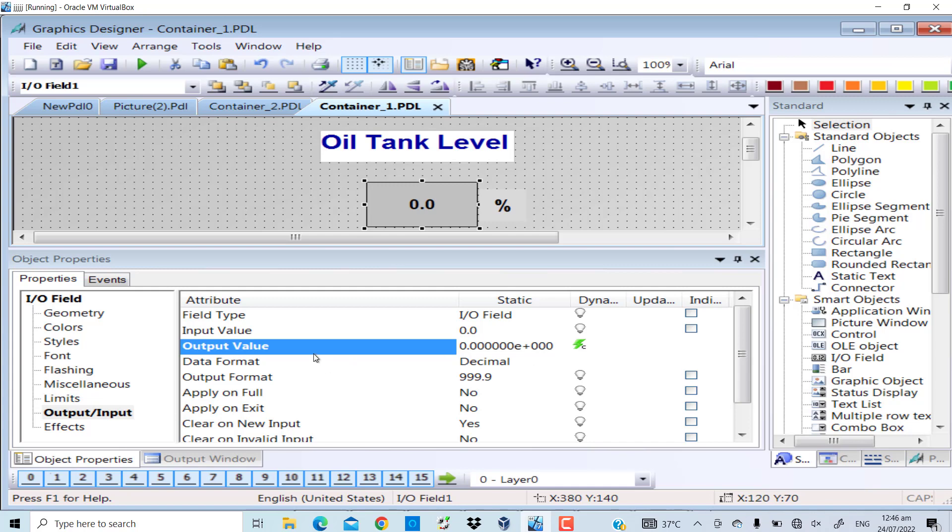
pyautogui.moveTo(312, 343)
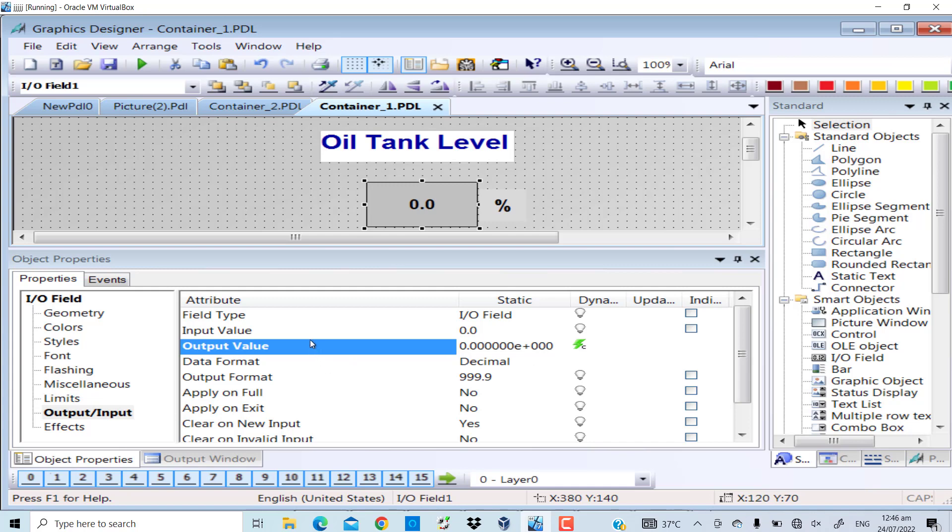
pyautogui.click(579, 344)
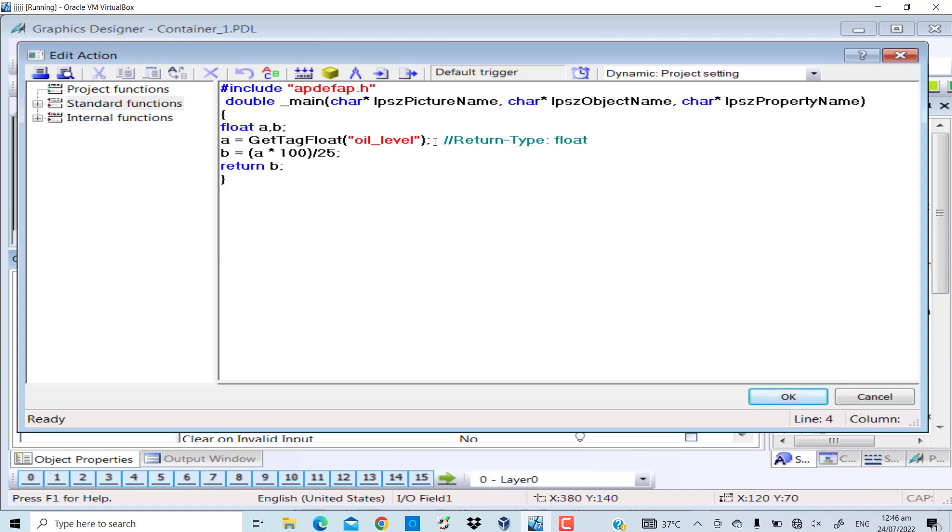
pyautogui.moveTo(249, 139); pyautogui.dragTo(428, 140)
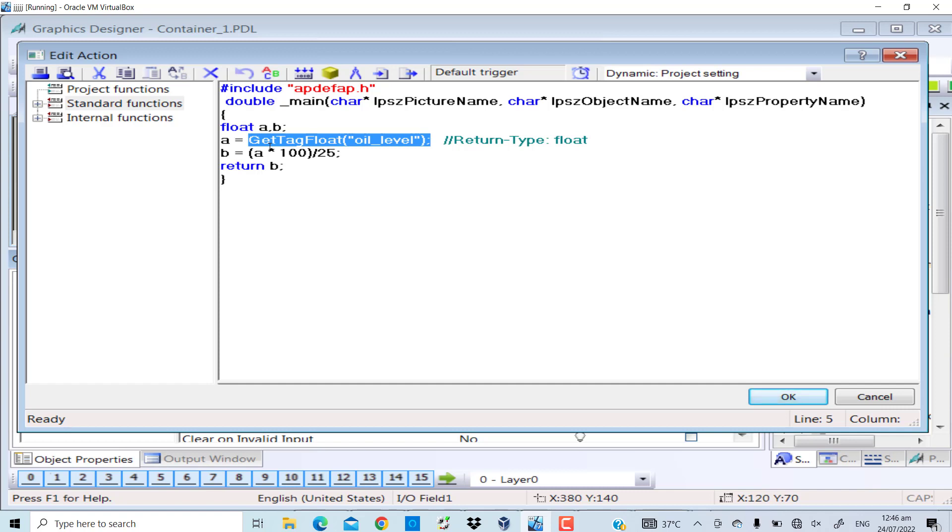
pyautogui.doubleClick(380, 140)
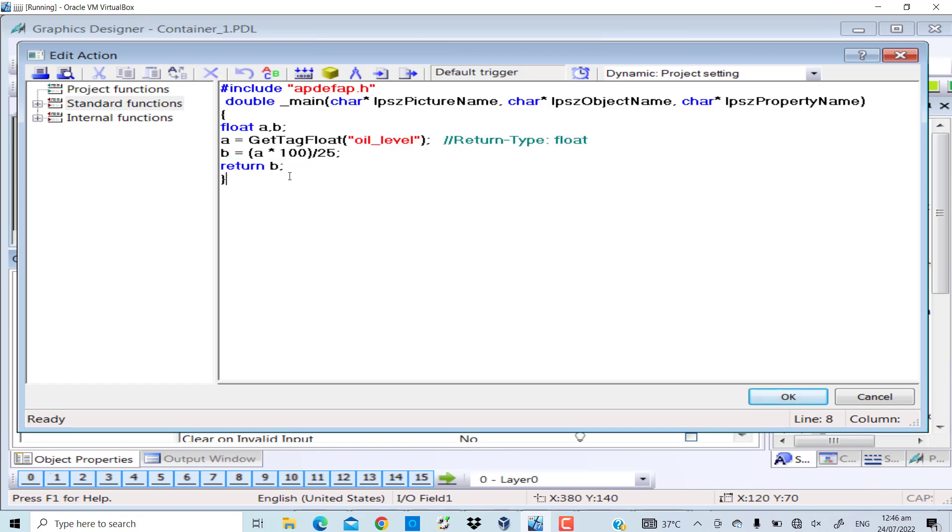
pyautogui.moveTo(258, 140); pyautogui.dragTo(340, 153)
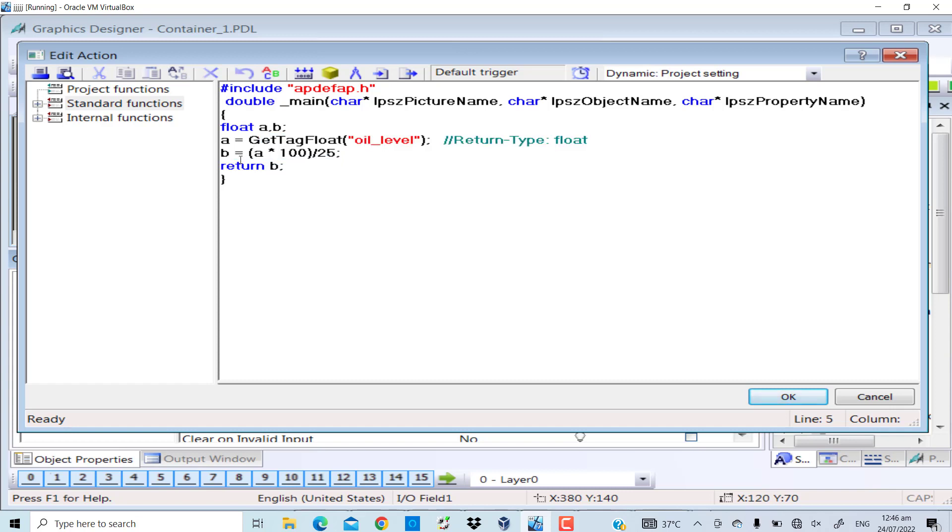
pyautogui.tripleClick(251, 166)
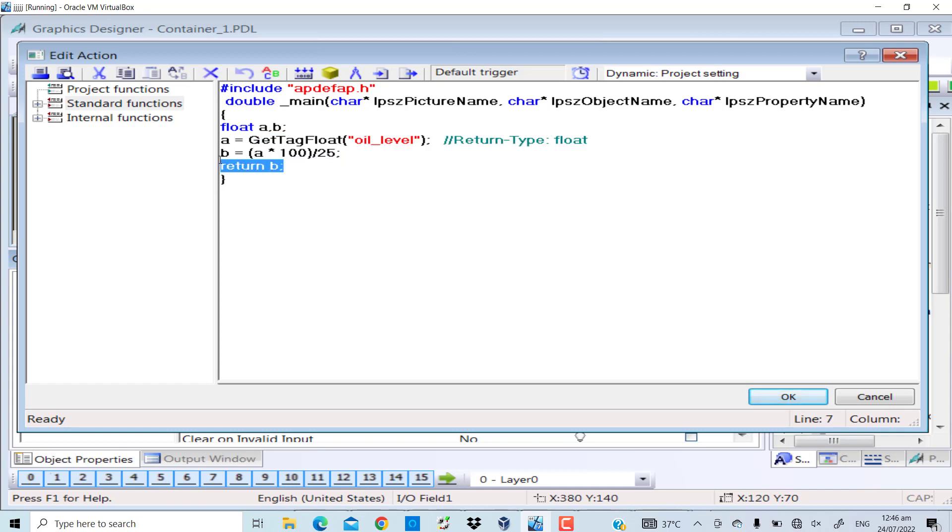
pyautogui.click(788, 396)
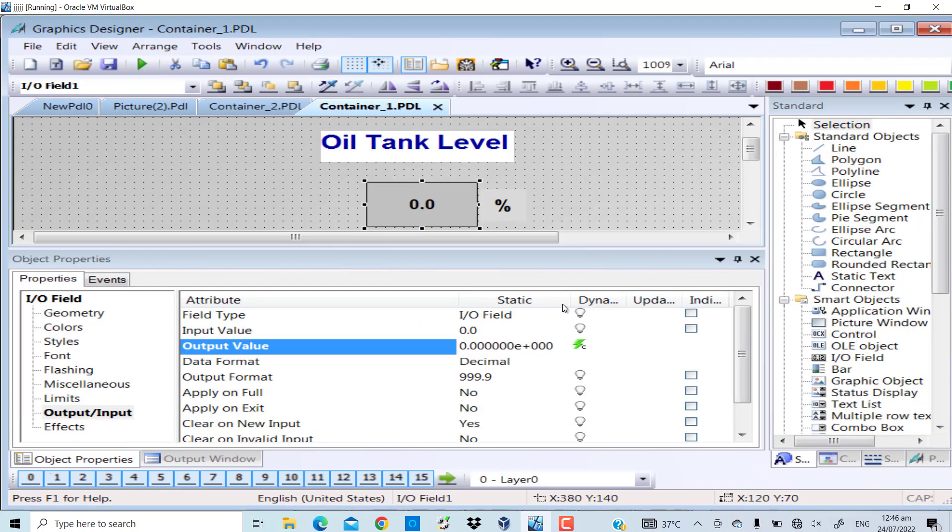
pyautogui.moveTo(446, 203)
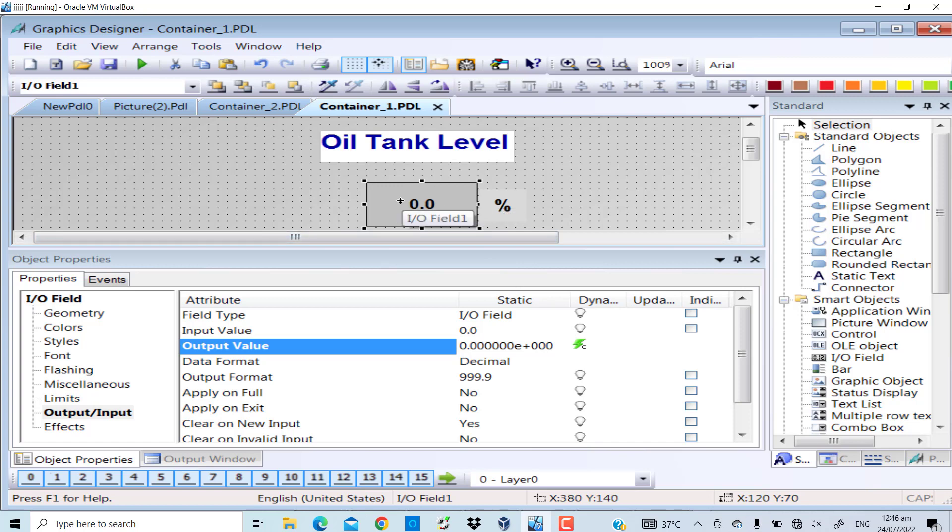
# Step: Set the level field to Output type, save Container_1.PDL and show Oil Tank Level 88.6 % in runtime
pyautogui.click(213, 314)
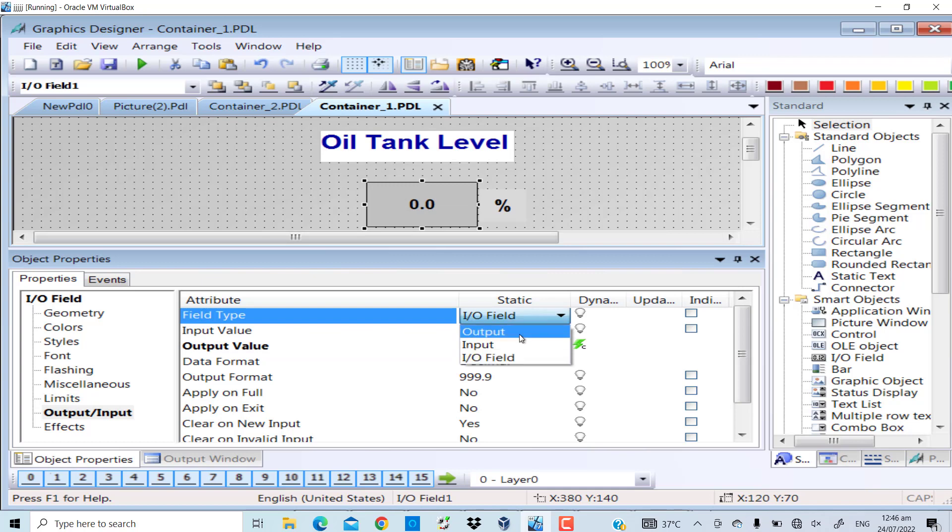
pyautogui.click(483, 332)
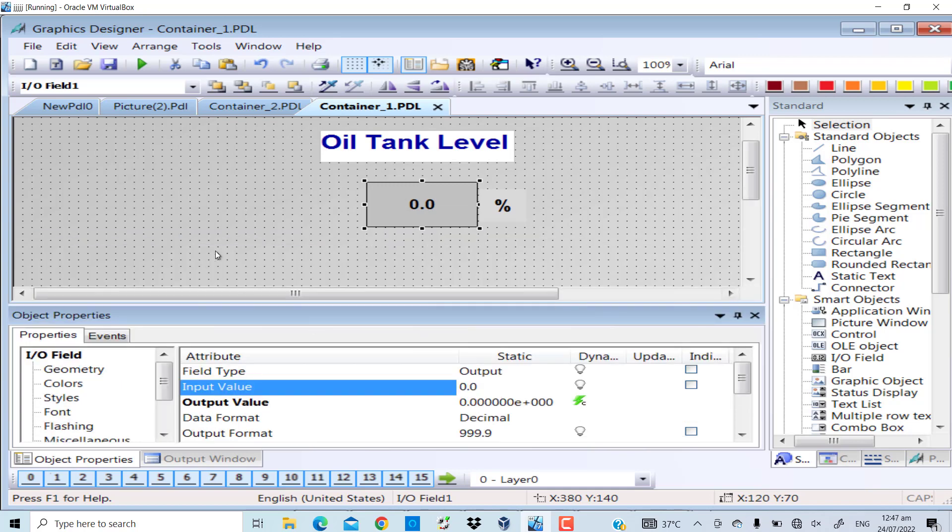
pyautogui.click(109, 65)
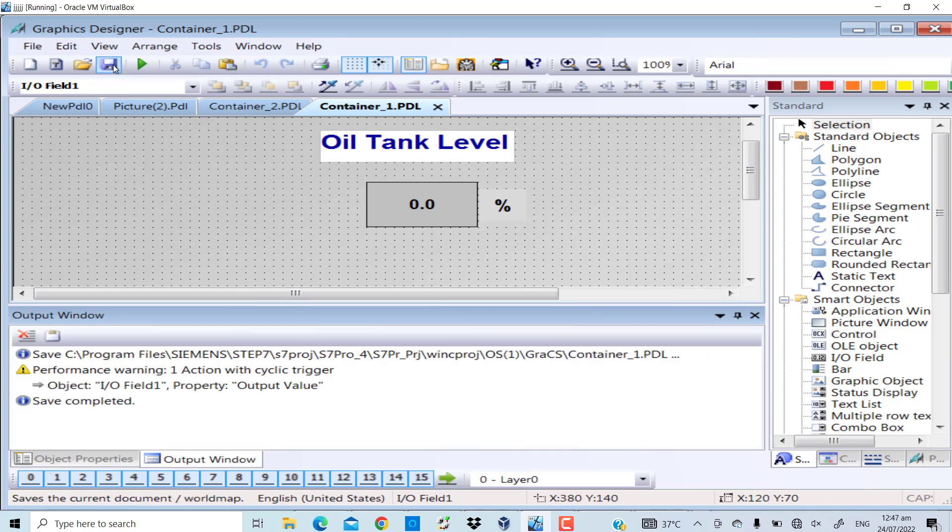
pyautogui.moveTo(108, 64)
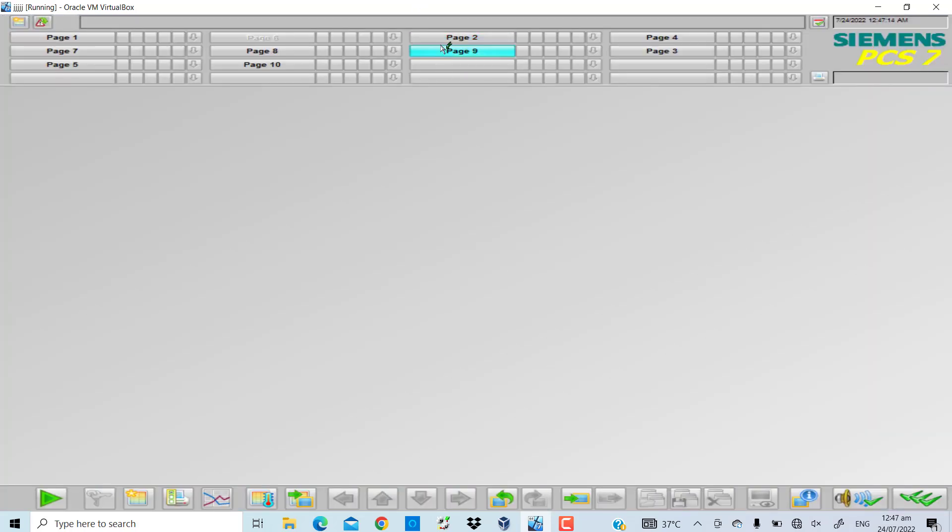
pyautogui.click(462, 37)
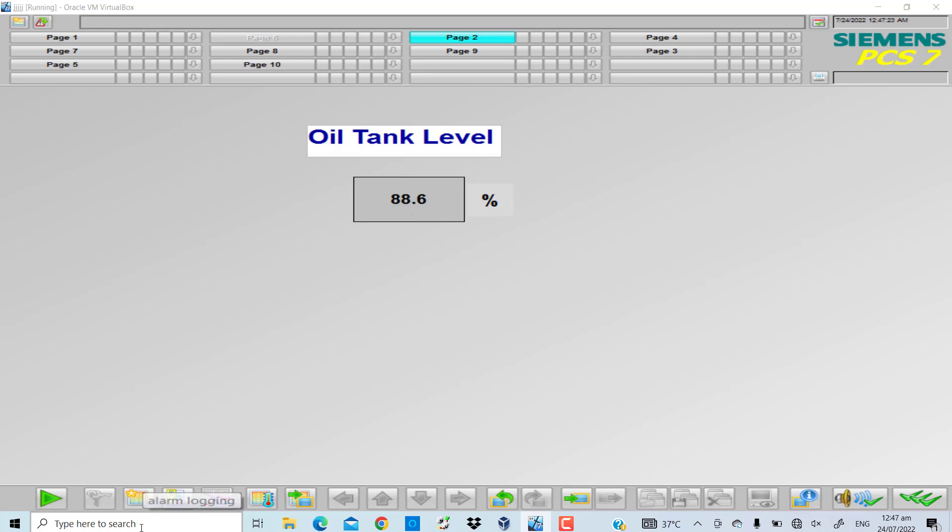
# Step: Compute 22.14 / 25 × 100 = 88.56 in Calculator to match the runtime's 88.6 %, then close it
pyautogui.write('calculator')
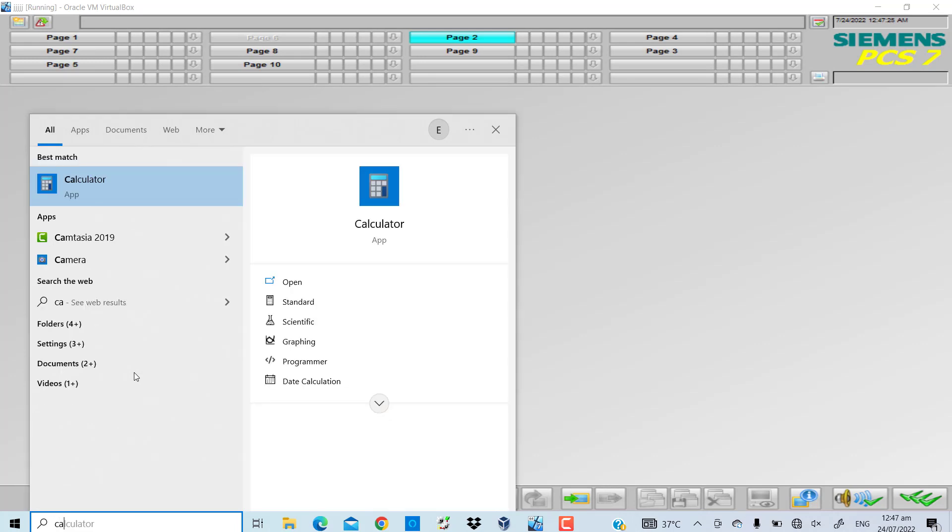
pyautogui.click(86, 179)
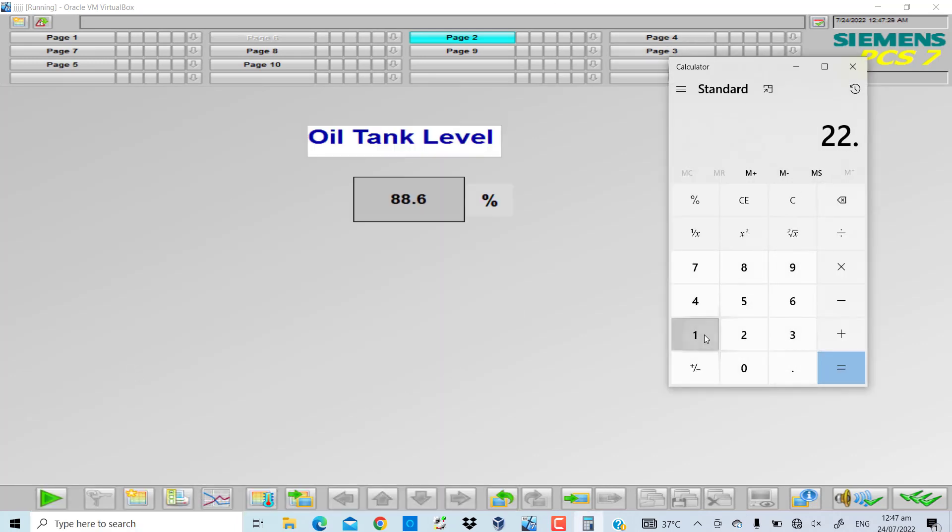
pyautogui.click(695, 300)
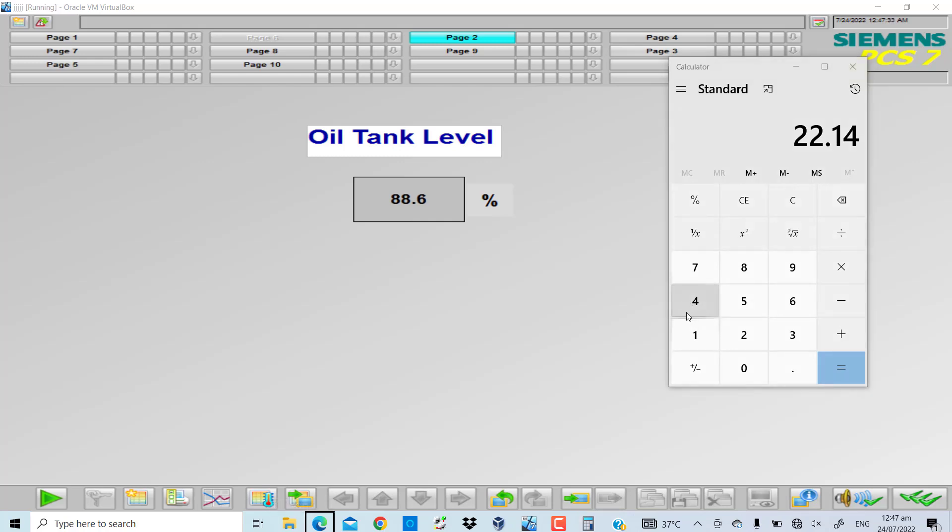
pyautogui.moveTo(840, 266)
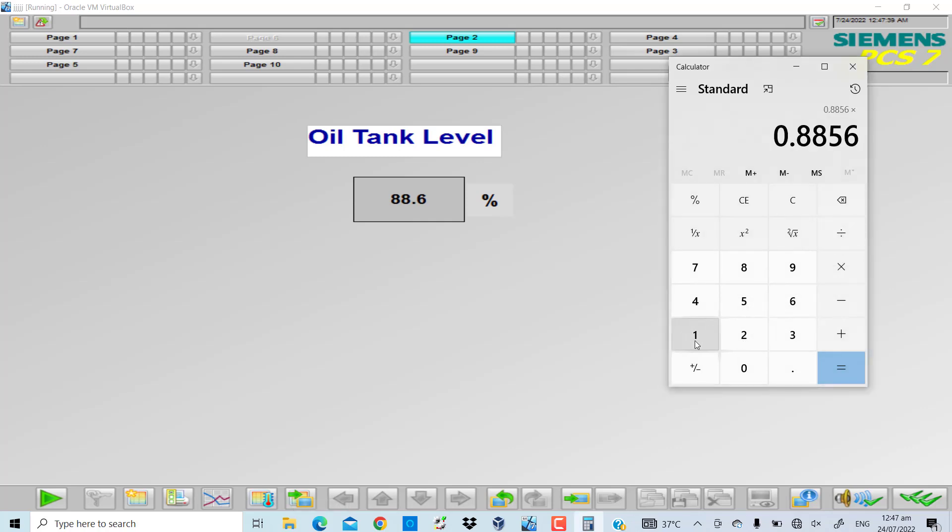
pyautogui.click(842, 368)
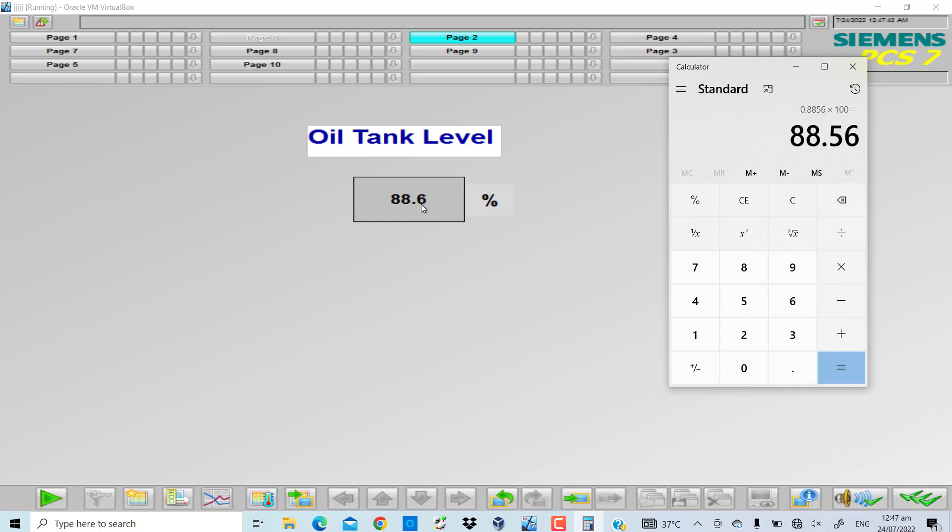
pyautogui.moveTo(853, 66)
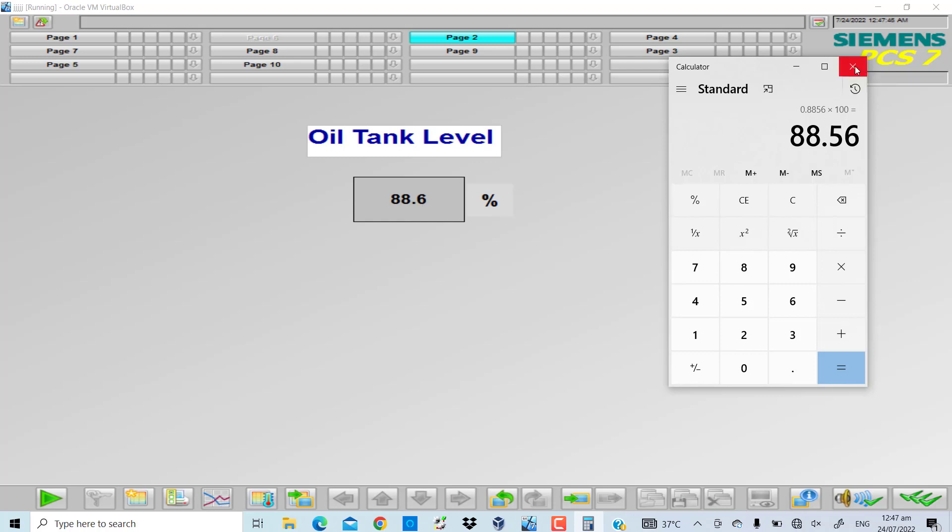
pyautogui.click(854, 66)
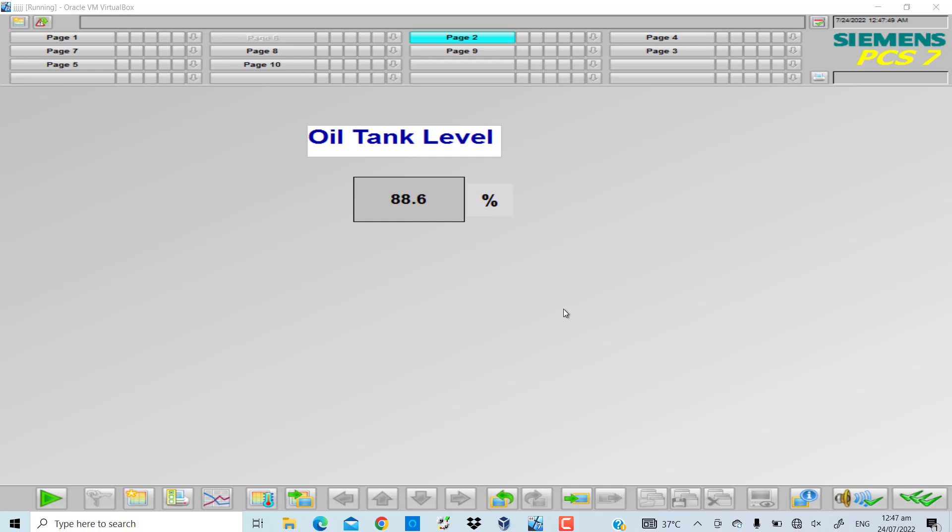
# Step: Duplicate I/O Field1 on Container_1 and place the copy below the original
pyautogui.click(289, 523)
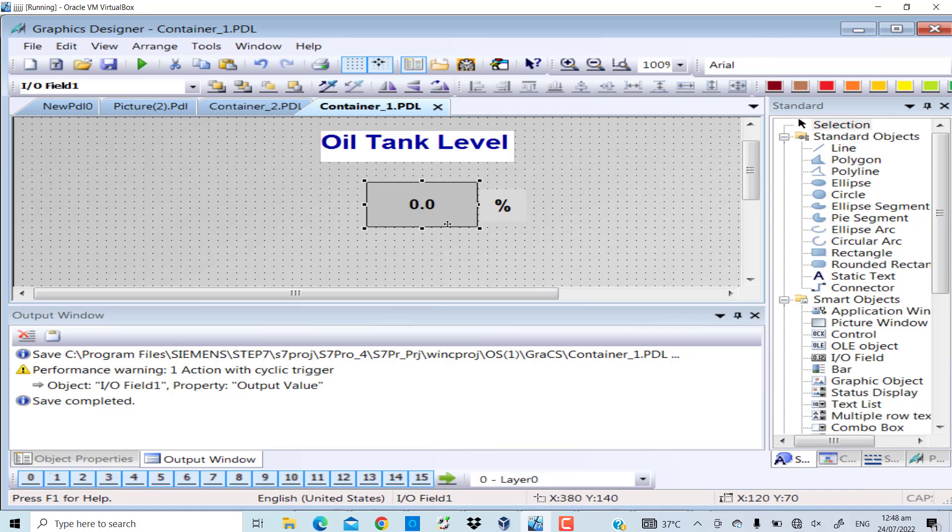
pyautogui.moveTo(423, 204); pyautogui.dragTo(440, 218)
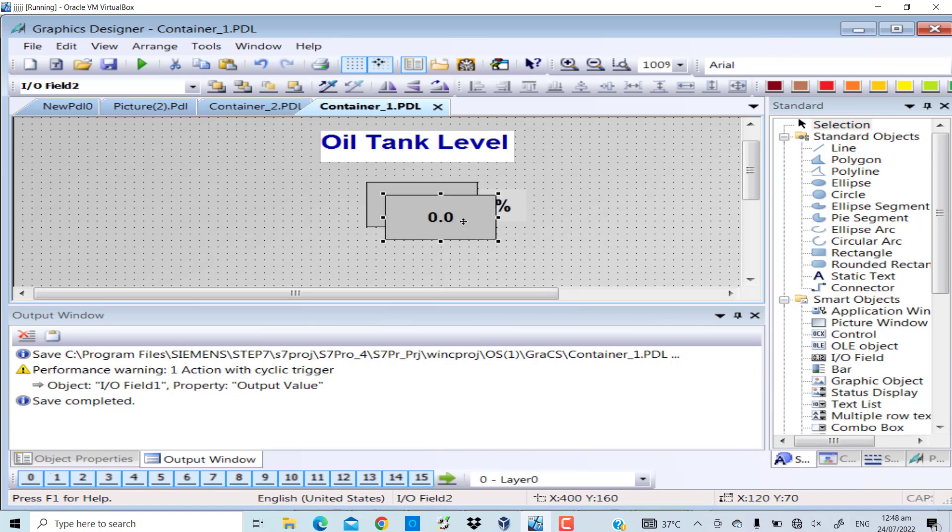
pyautogui.scroll(-3)
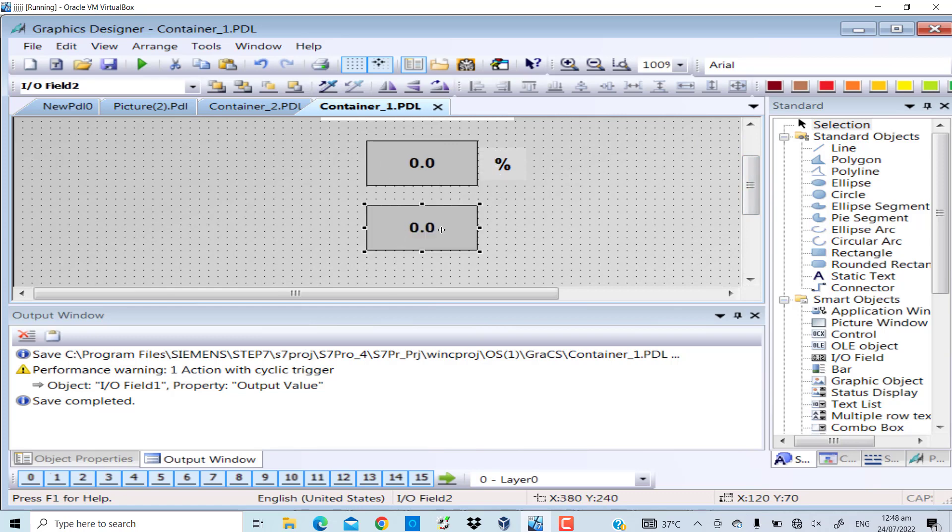
# Step: Copy the % static text beside the new field and change its unit to m
pyautogui.click(502, 164)
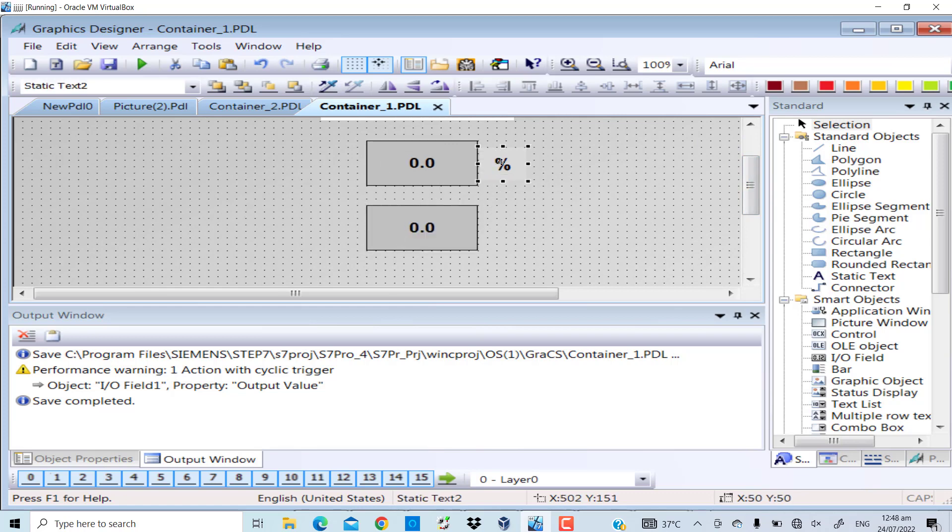
pyautogui.moveTo(502, 162); pyautogui.dragTo(521, 176)
pyautogui.write('m')
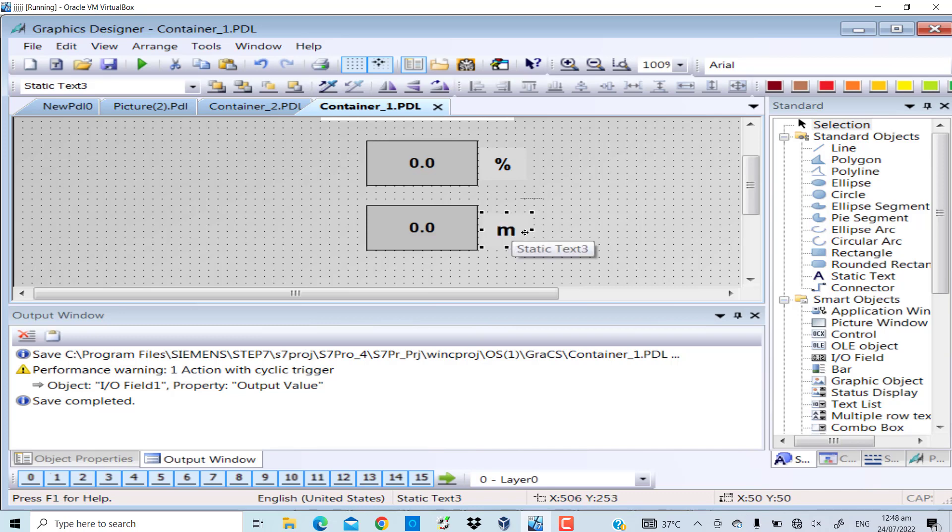
# Step: Show I/O Field2's Output/Input properties from its Properties dialog
pyautogui.rightClick(422, 227)
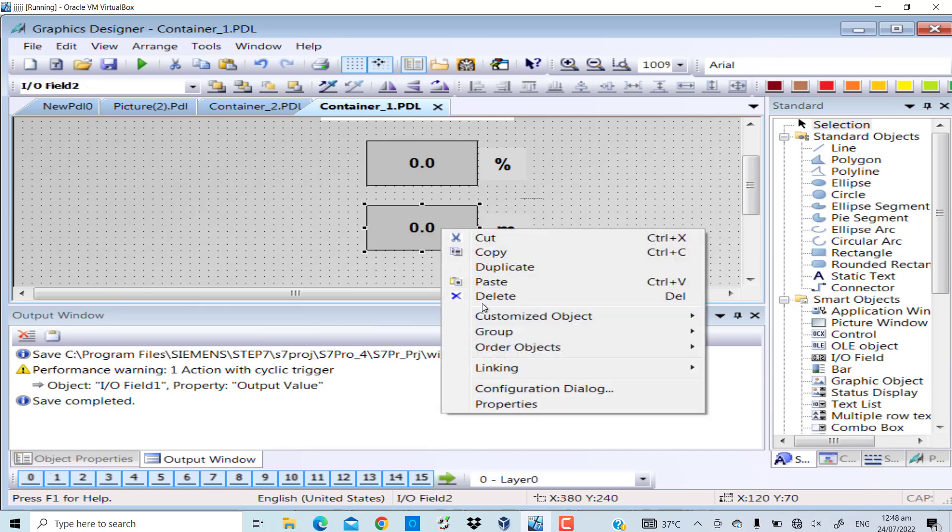
pyautogui.click(506, 404)
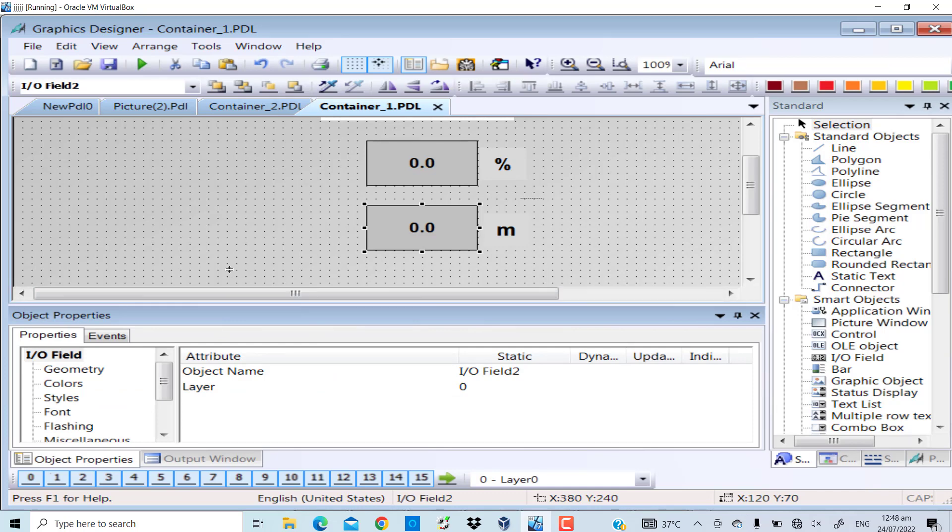
pyautogui.click(87, 431)
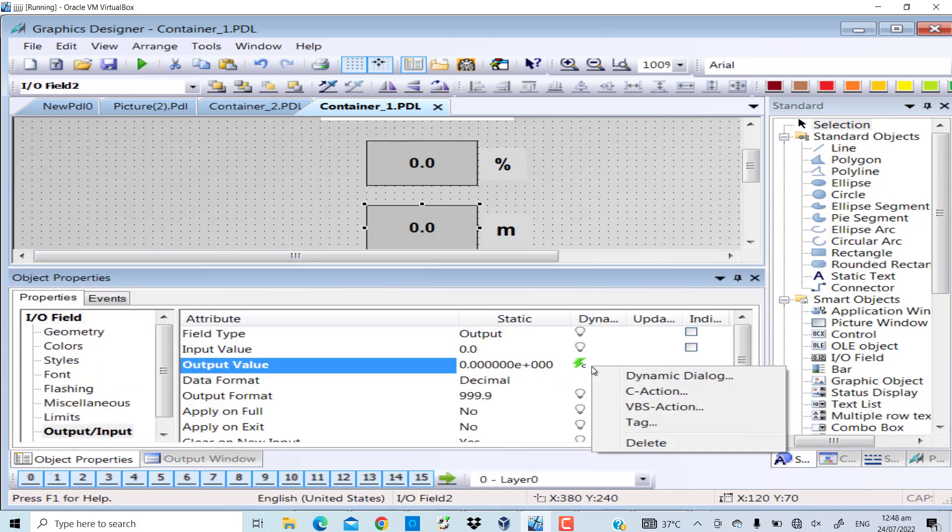
# Step: Delete the copied Output Value action on I/O Field2 and start a new C-action
pyautogui.click(645, 443)
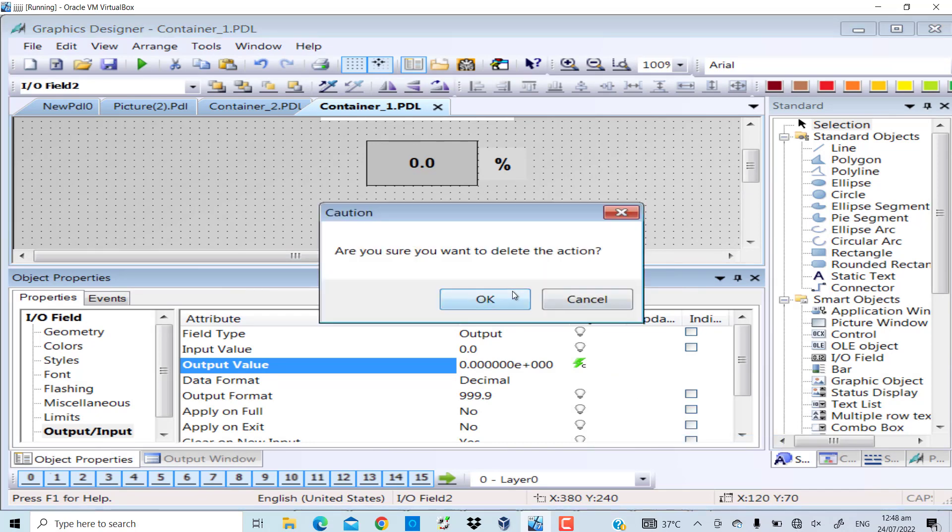
pyautogui.click(484, 299)
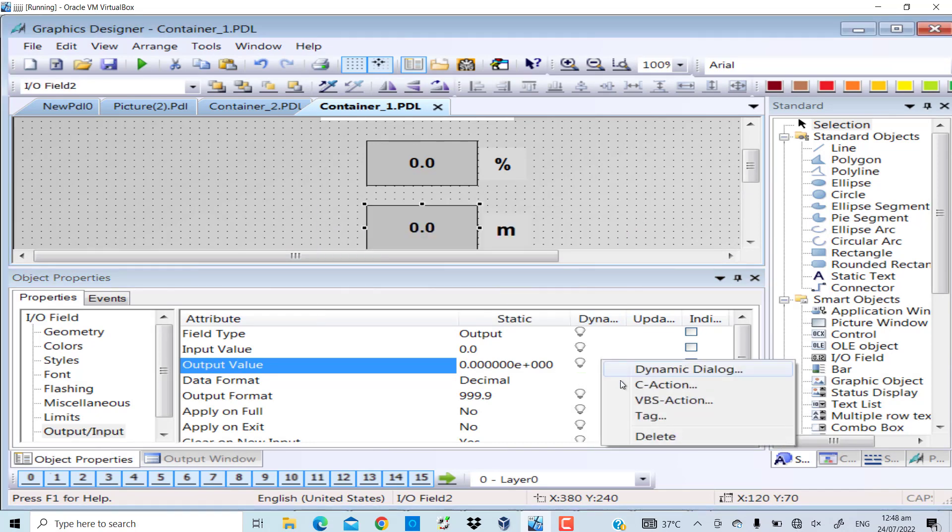
pyautogui.click(666, 384)
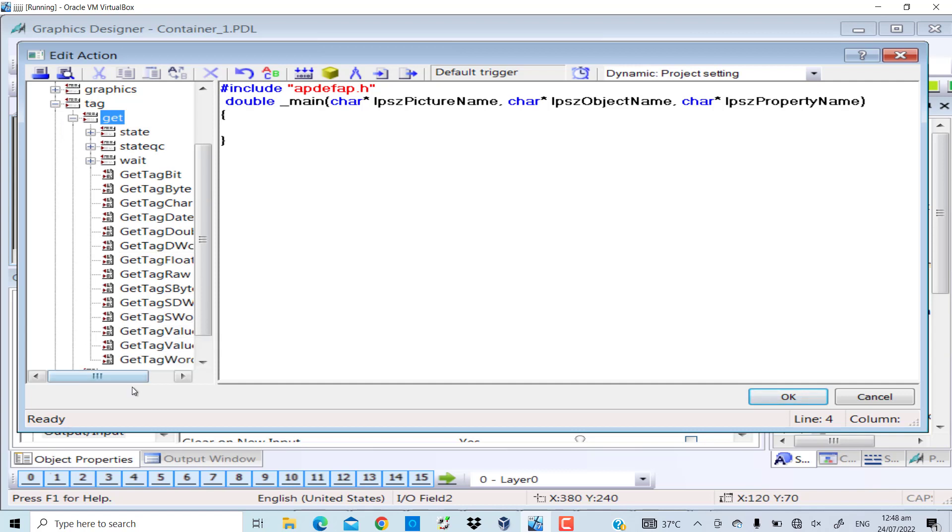
# Step: Insert GetTagFloat into the script with oil_level as the tag it reads
pyautogui.click(147, 260)
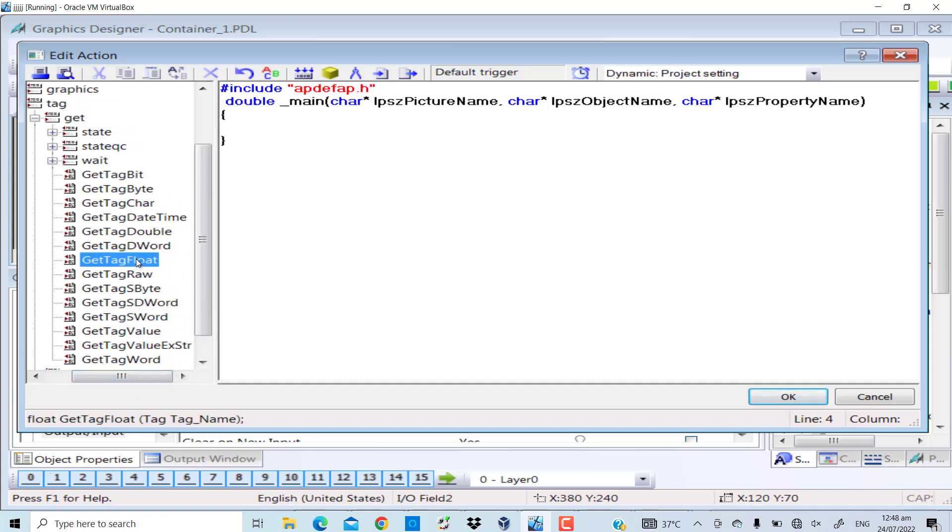
pyautogui.doubleClick(119, 260)
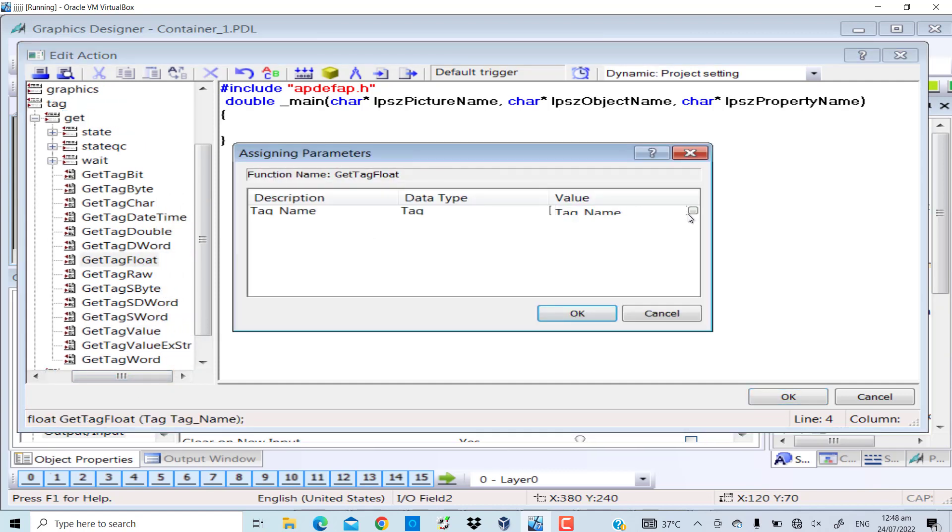
pyautogui.click(693, 212)
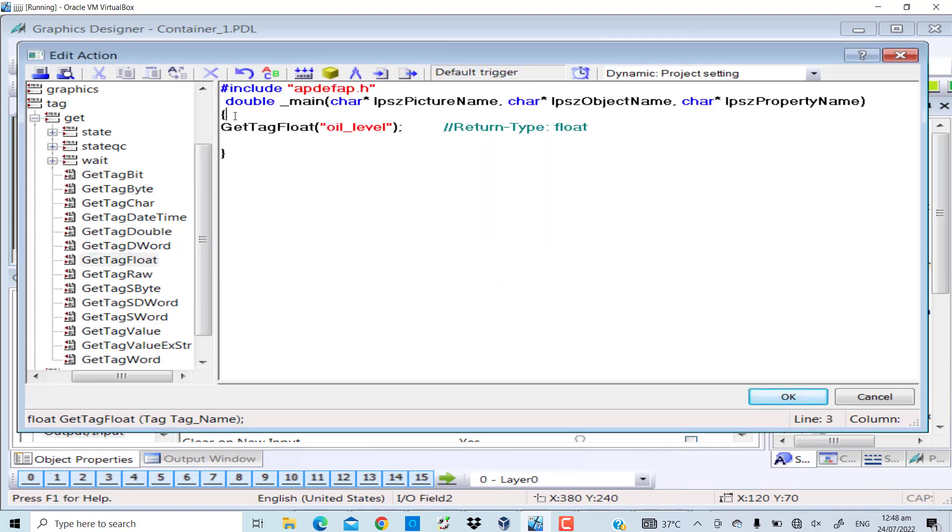
# Step: Write float a; a = GetTagFloat("oil_level"); return a; and accept the action
pyautogui.write('f')
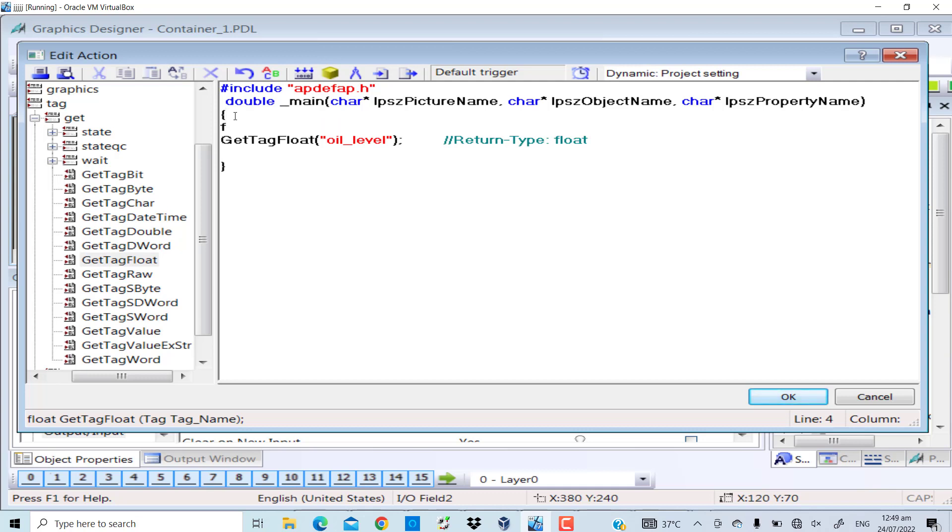
pyautogui.write('loat')
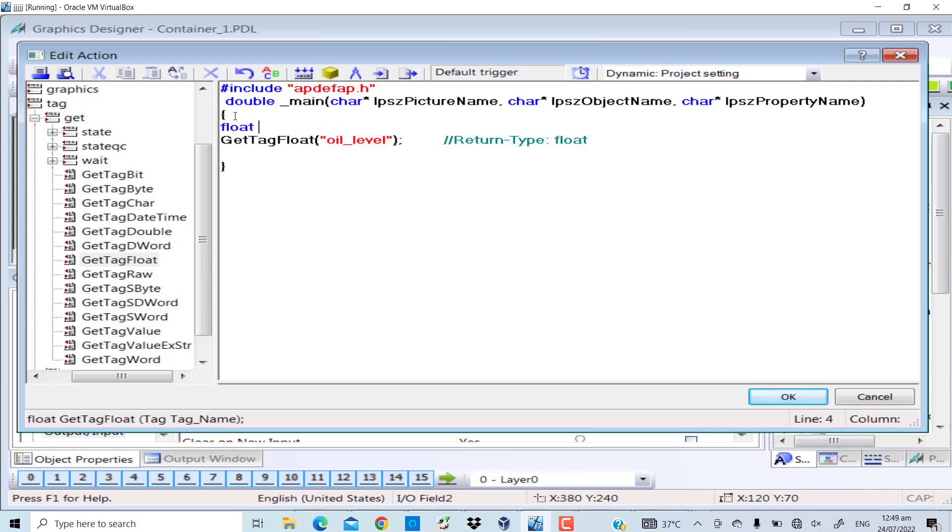
pyautogui.write('a;')
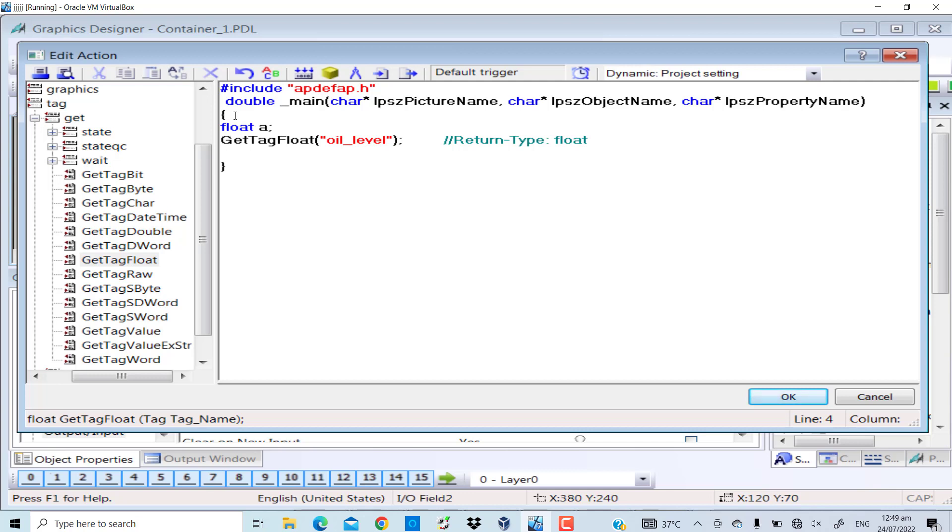
pyautogui.write('a')
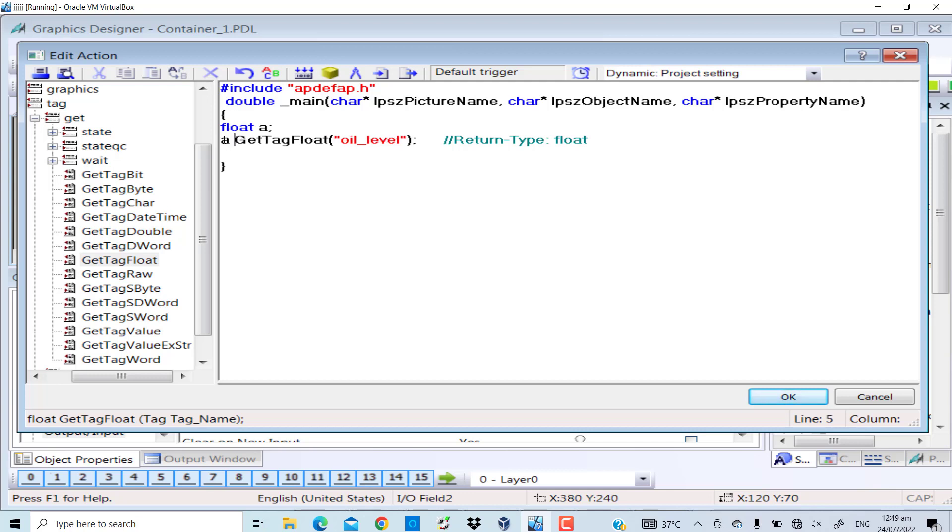
pyautogui.write('a =')
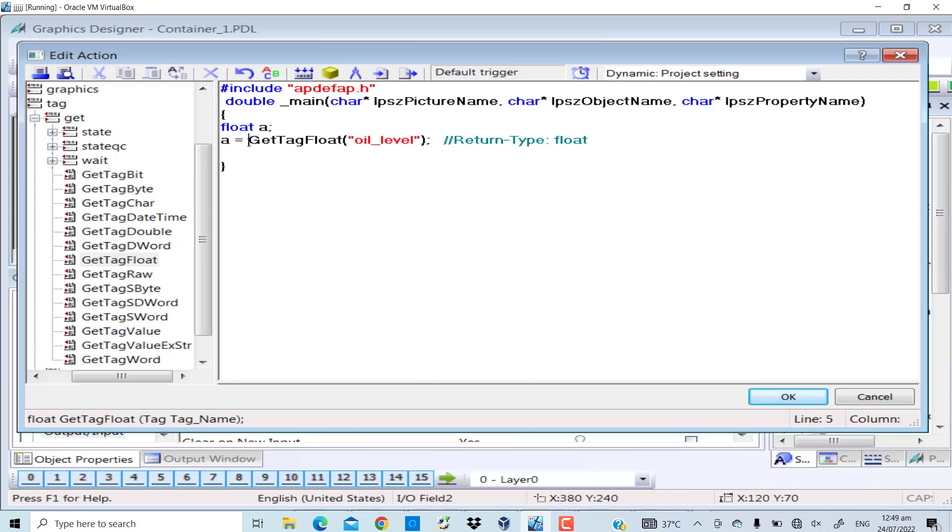
pyautogui.moveTo(248, 140); pyautogui.dragTo(394, 140)
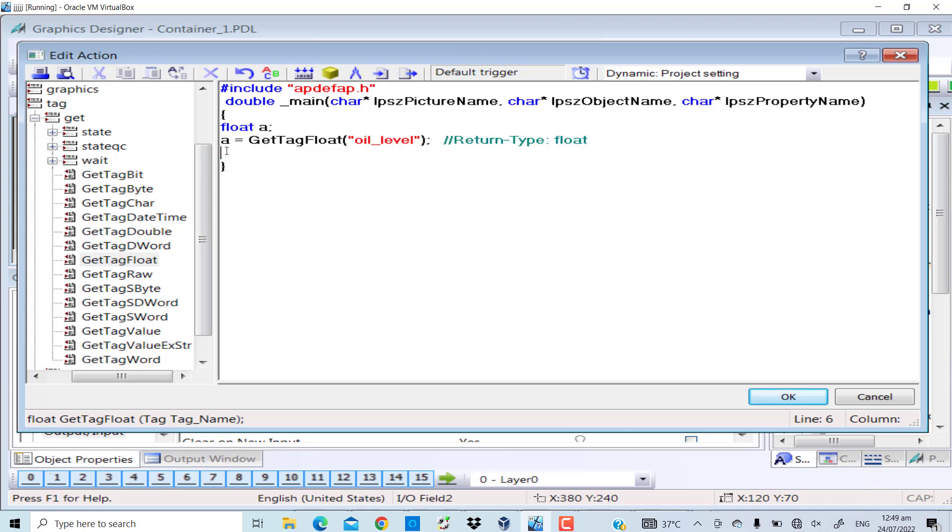
pyautogui.write('return a;')
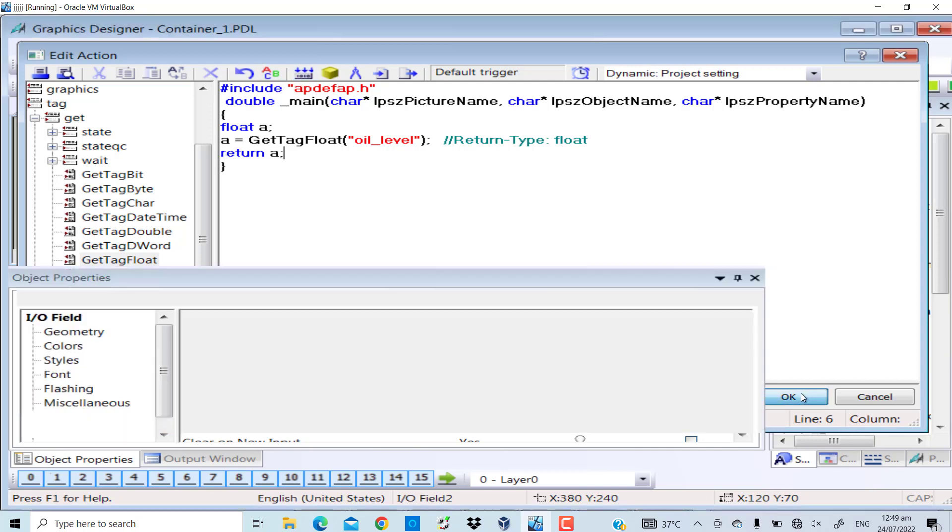
pyautogui.click(789, 396)
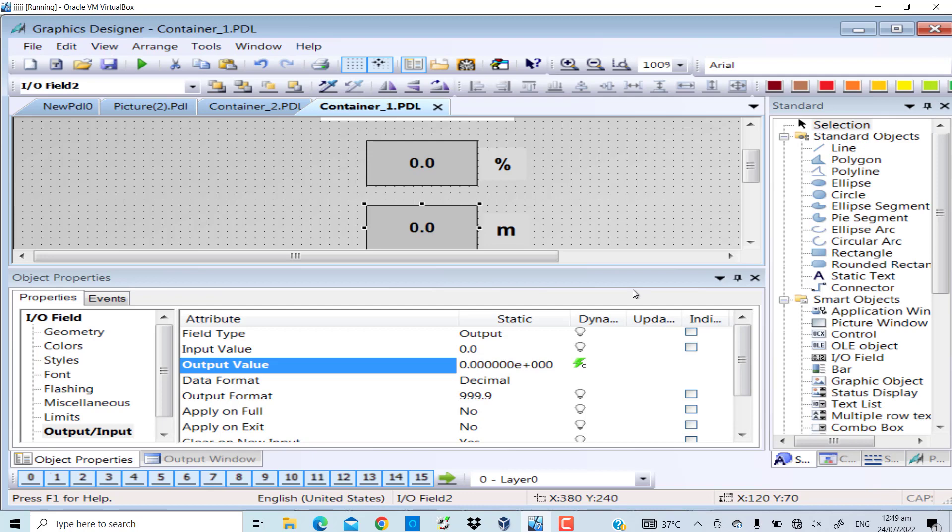
pyautogui.moveTo(604, 365)
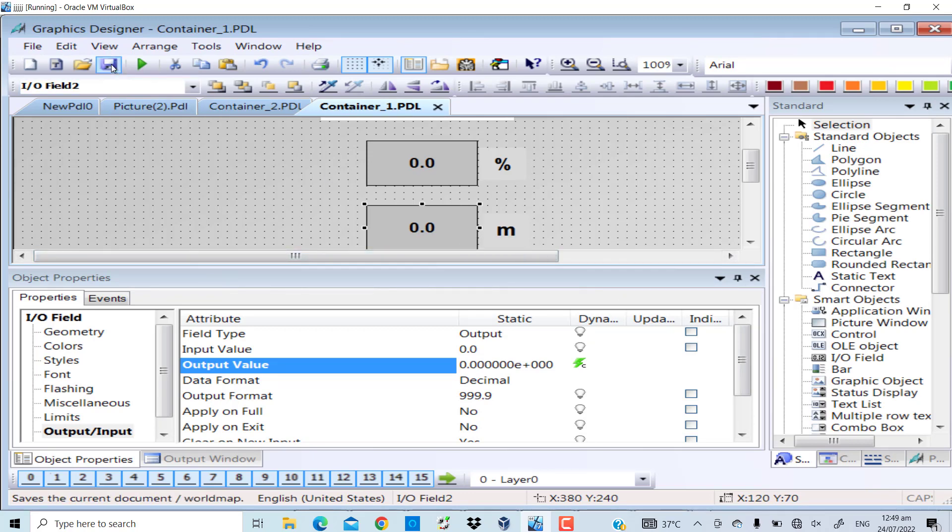
# Step: Save the Container_1 picture before checking the online OB1 SCALE output MD2
pyautogui.click(109, 64)
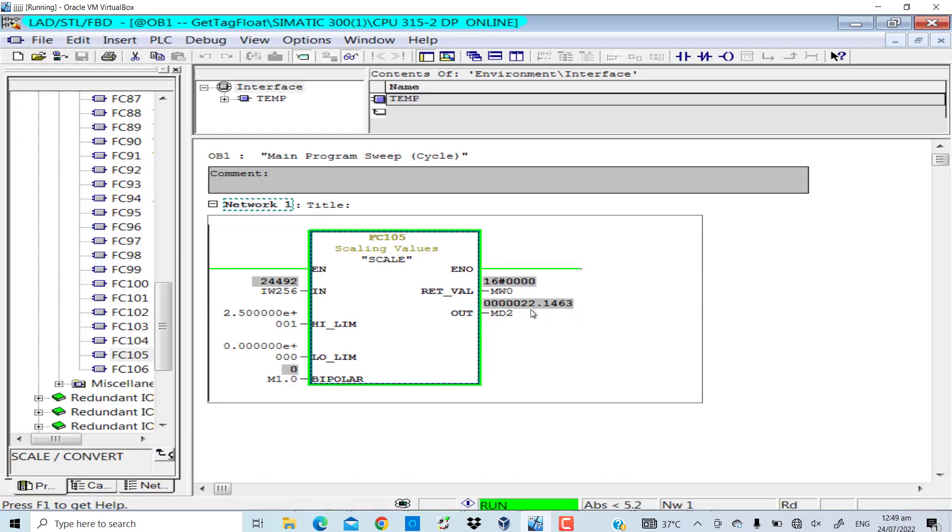
pyautogui.moveTo(524, 307)
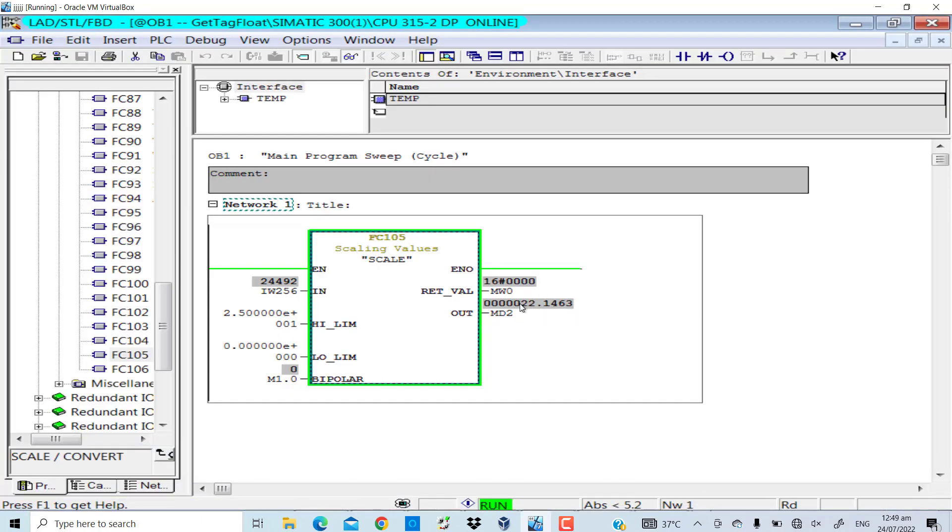
pyautogui.moveTo(526, 317)
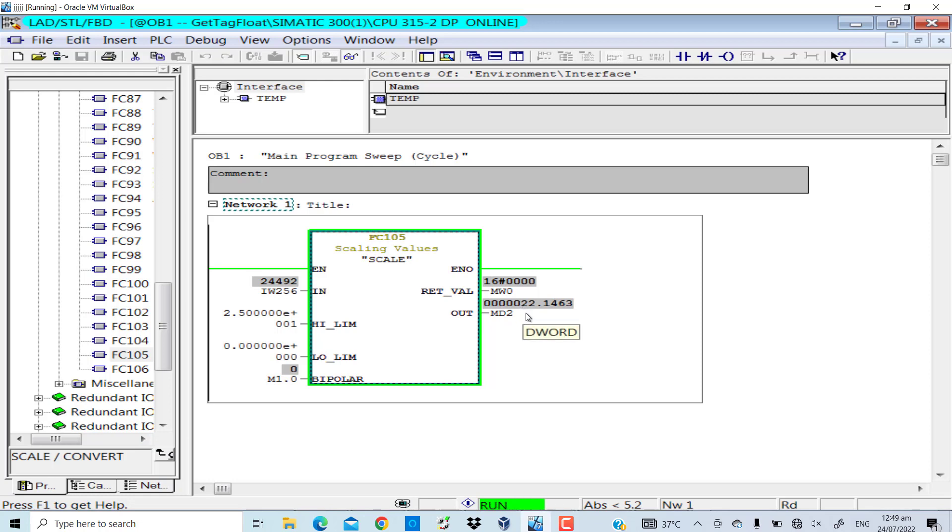